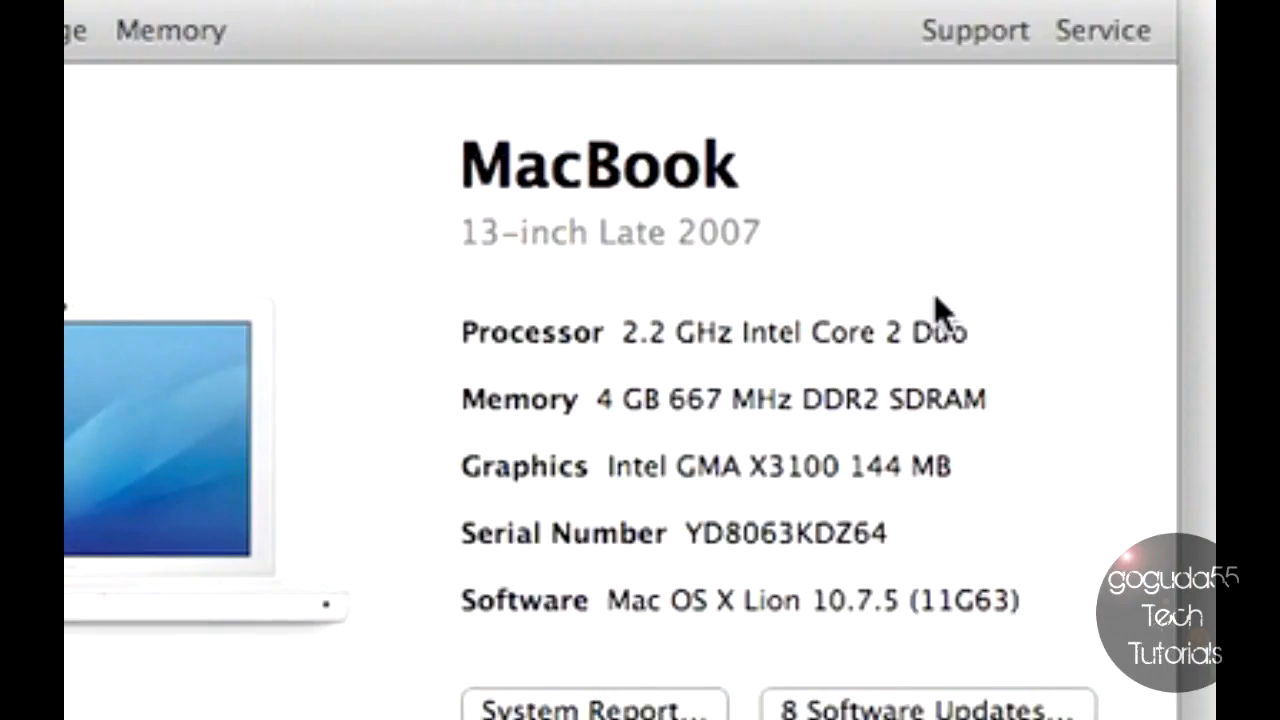
{"action": "mouse_move", "coordinate": [818, 248]}
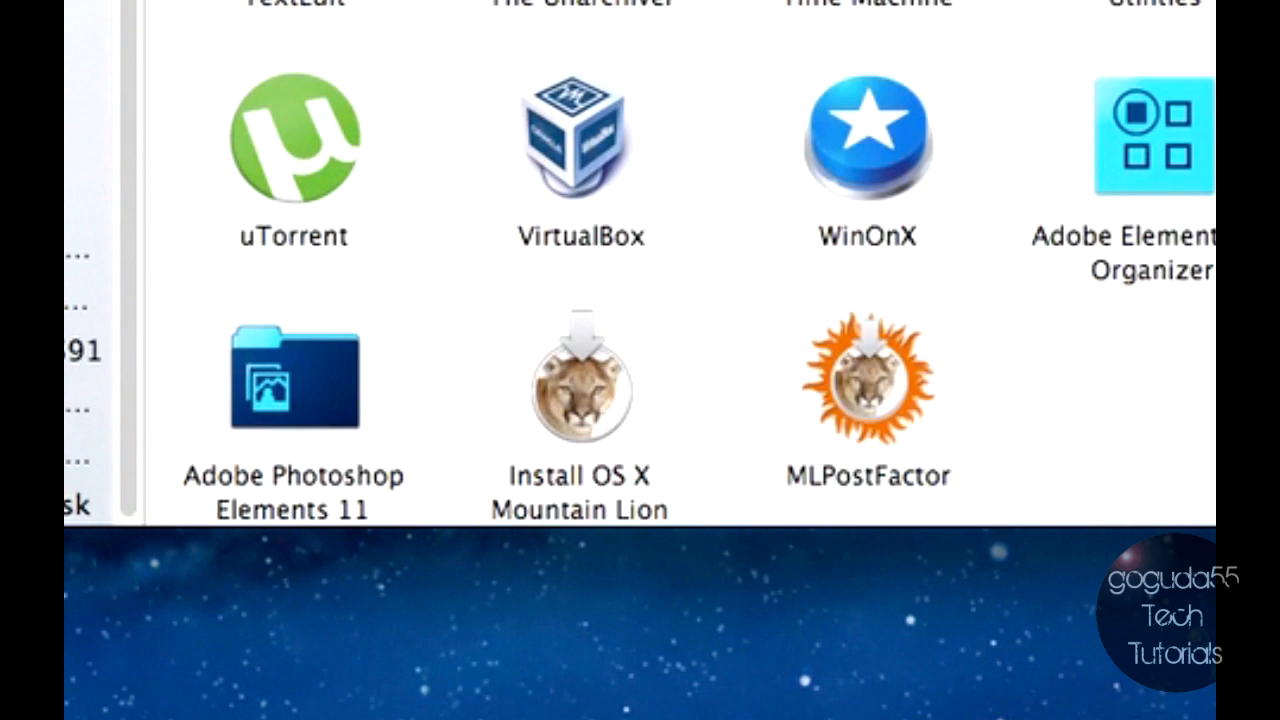
{"action": "mouse_move", "coordinate": [1130, 376]}
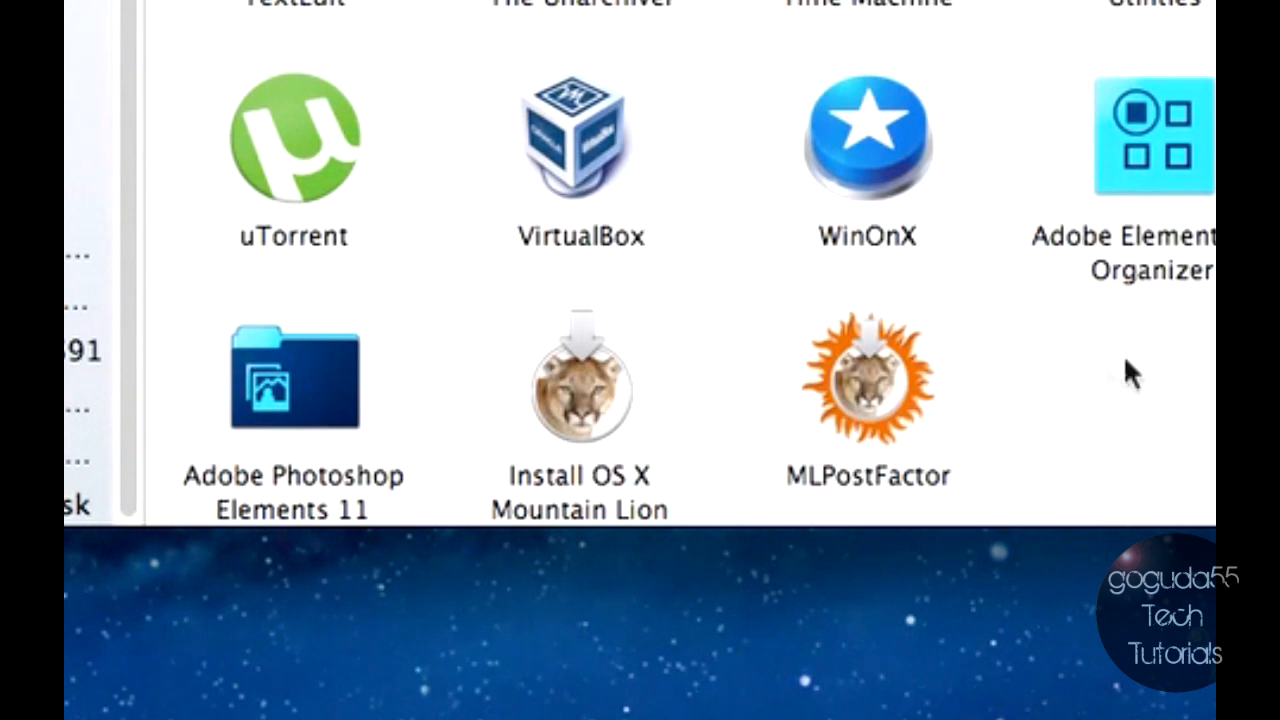
{"action": "mouse_move", "coordinate": [1110, 390]}
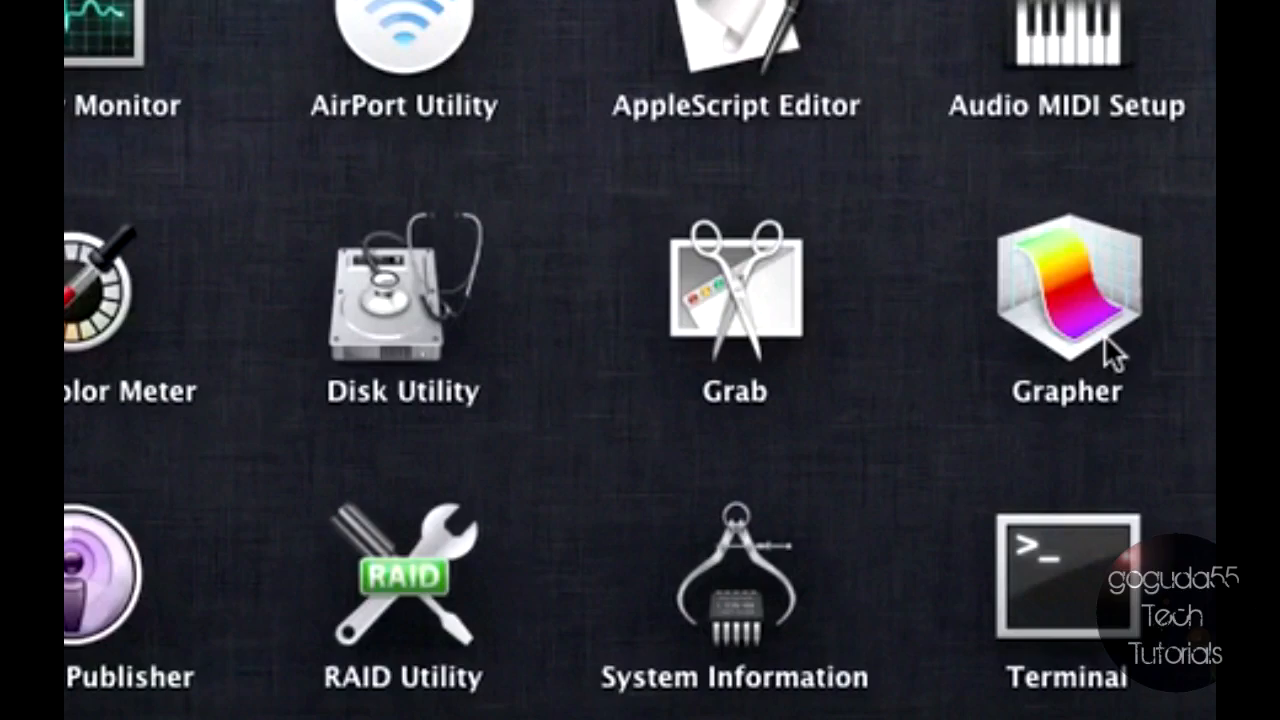
{"action": "mouse_move", "coordinate": [416, 264]}
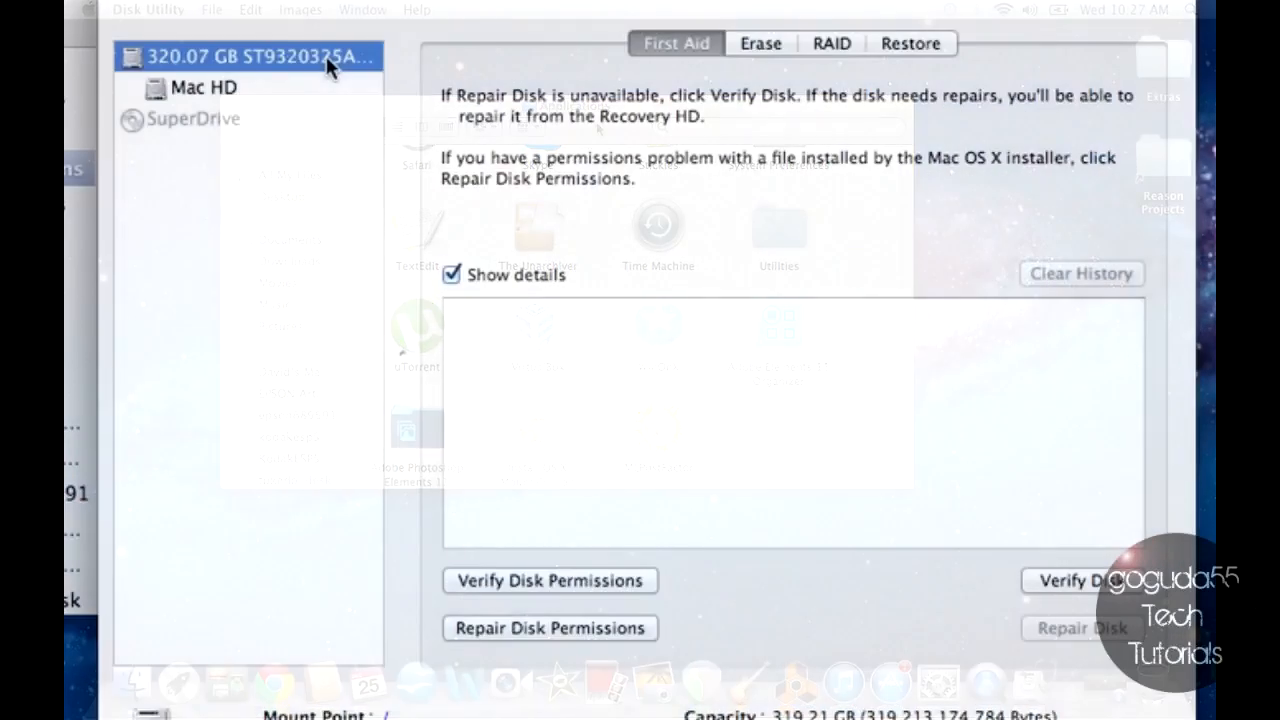
- Select the whole 320.07 GB ST9320325AS hard disk in Disk Utility's sidebar
{"action": "left_click", "coordinate": [260, 56]}
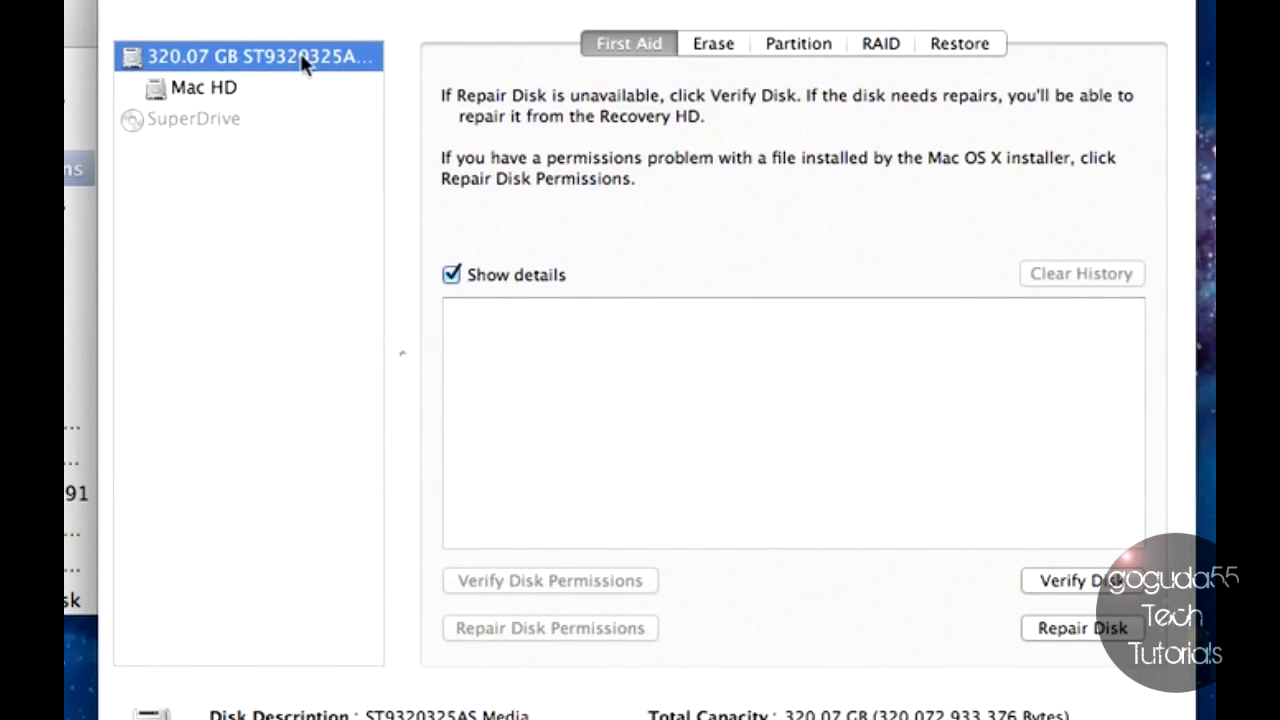
{"action": "mouse_move", "coordinate": [780, 56]}
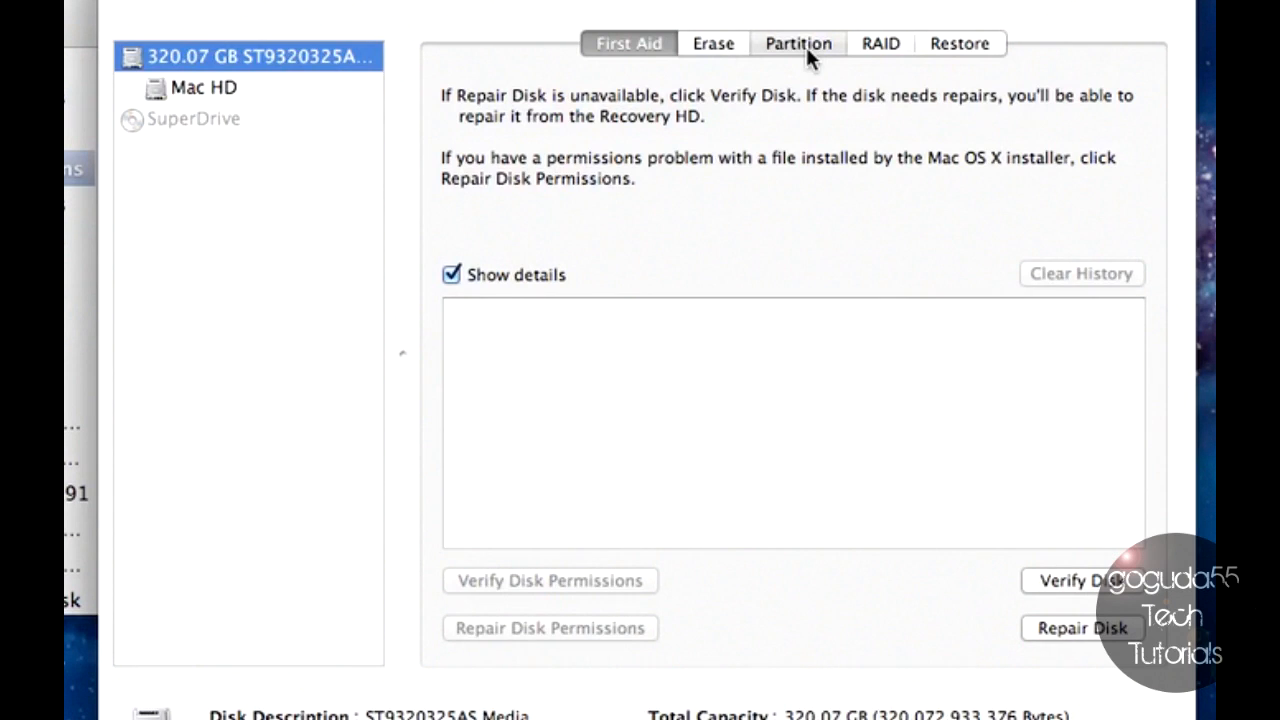
- Add two new partitions beside Mac HD and begin renaming Mac HD 2 1
{"action": "left_click", "coordinate": [798, 44]}
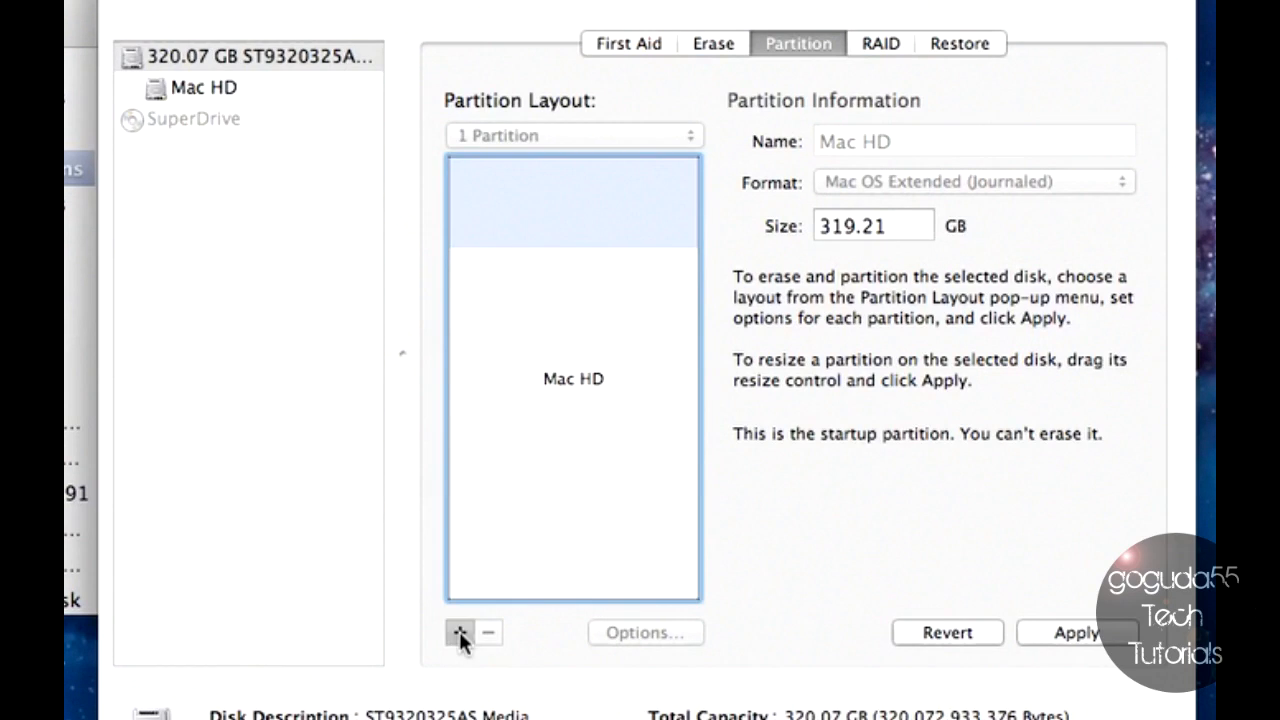
{"action": "left_click", "coordinate": [460, 632]}
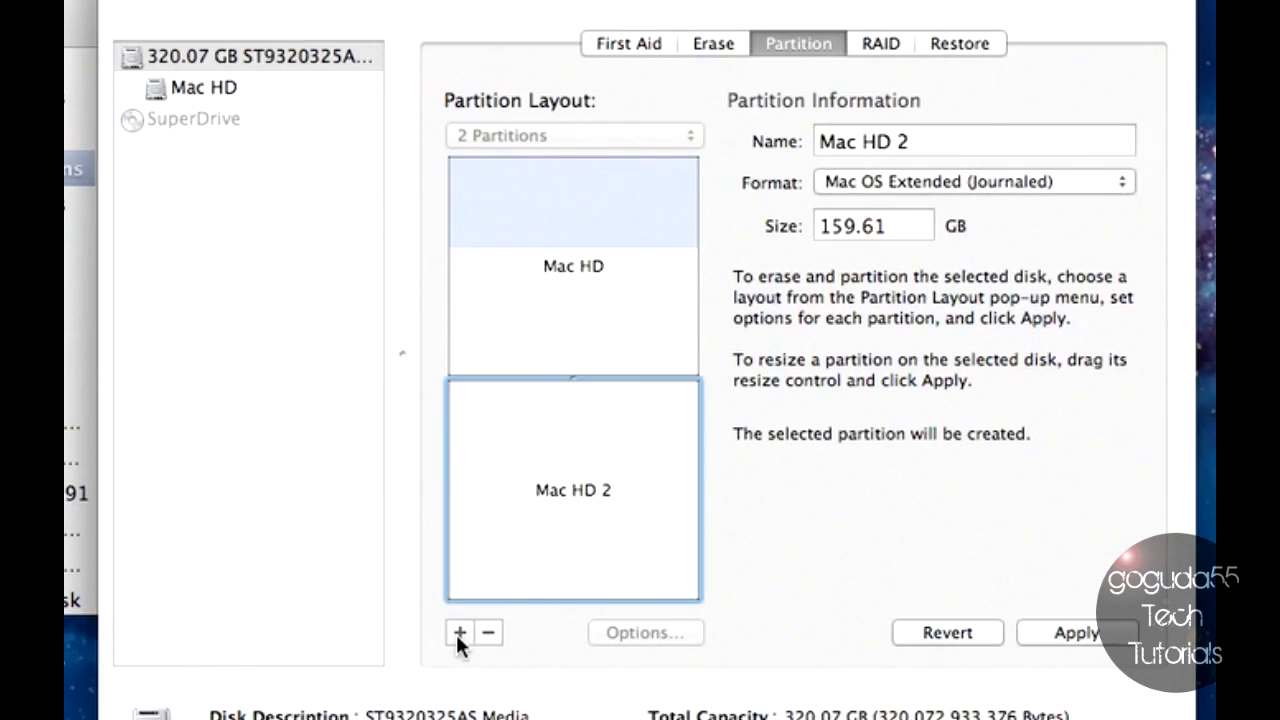
{"action": "left_click", "coordinate": [460, 632]}
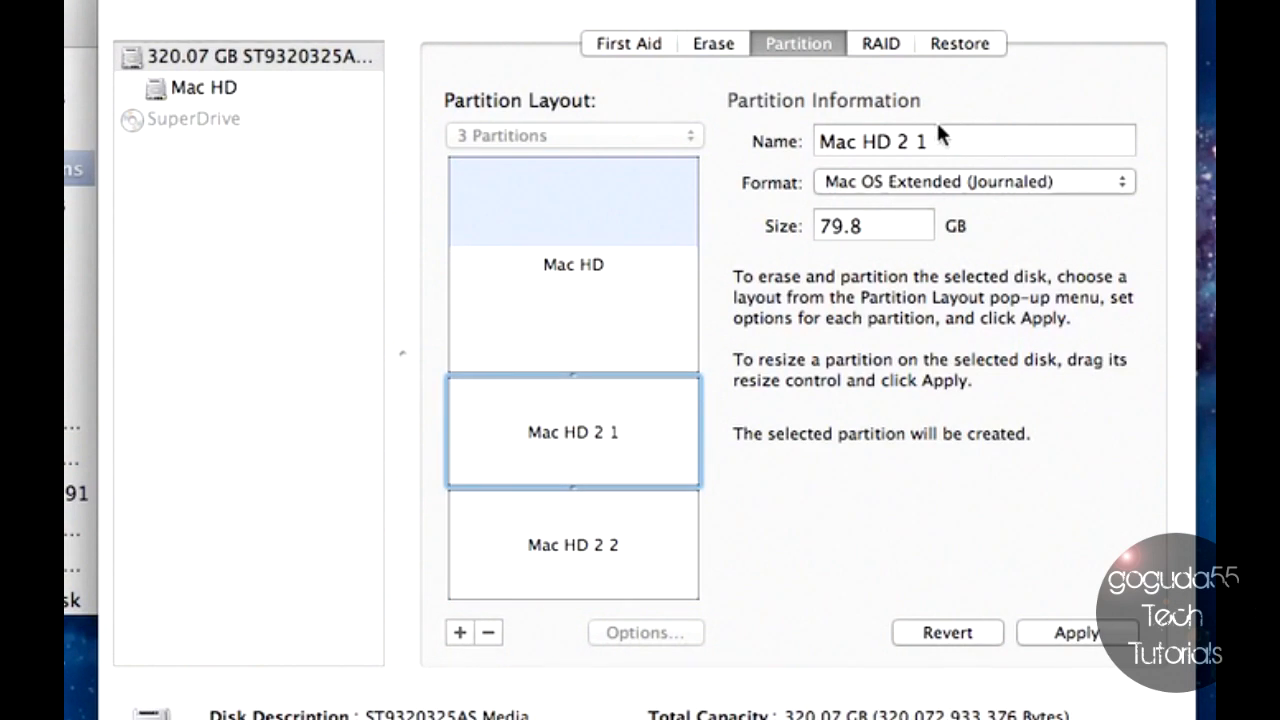
{"action": "left_click", "coordinate": [970, 140]}
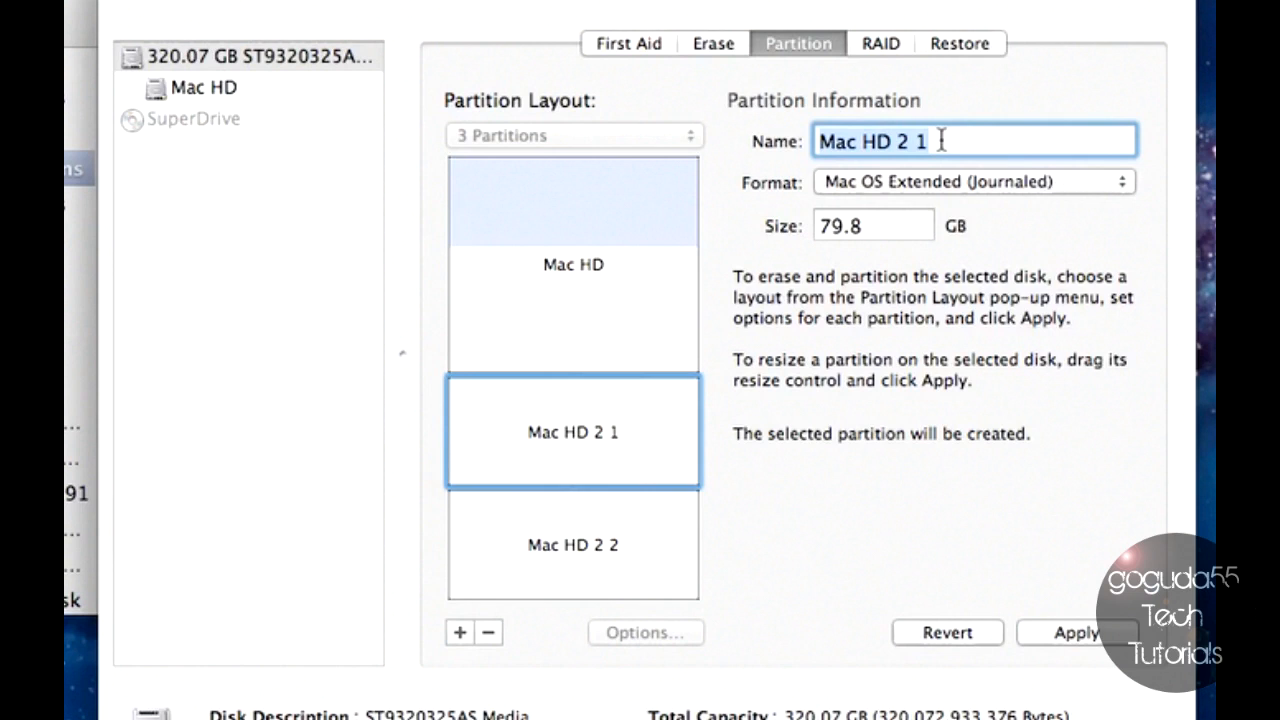
- Name the first new partition Mountain Lion
{"action": "type", "text": "Mountain"}
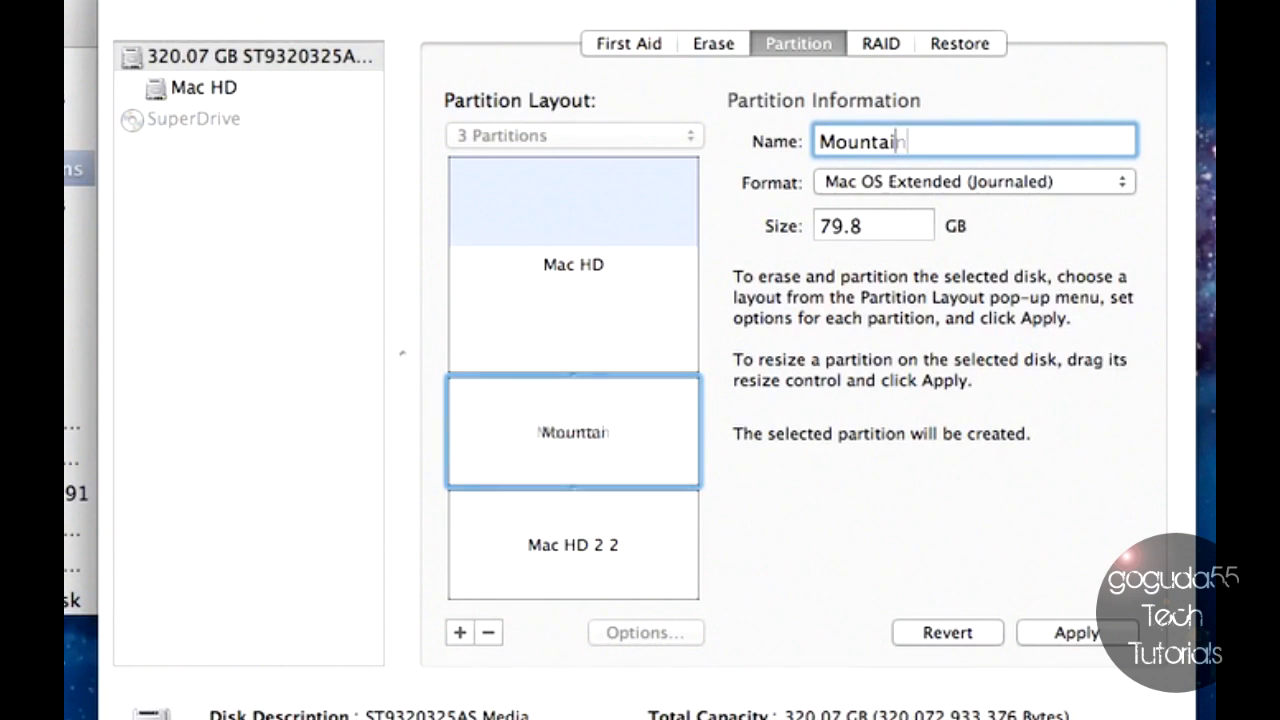
{"action": "type", "text": "Lion"}
{"action": "left_click", "coordinate": [874, 224]}
{"action": "type", "text": "20"}
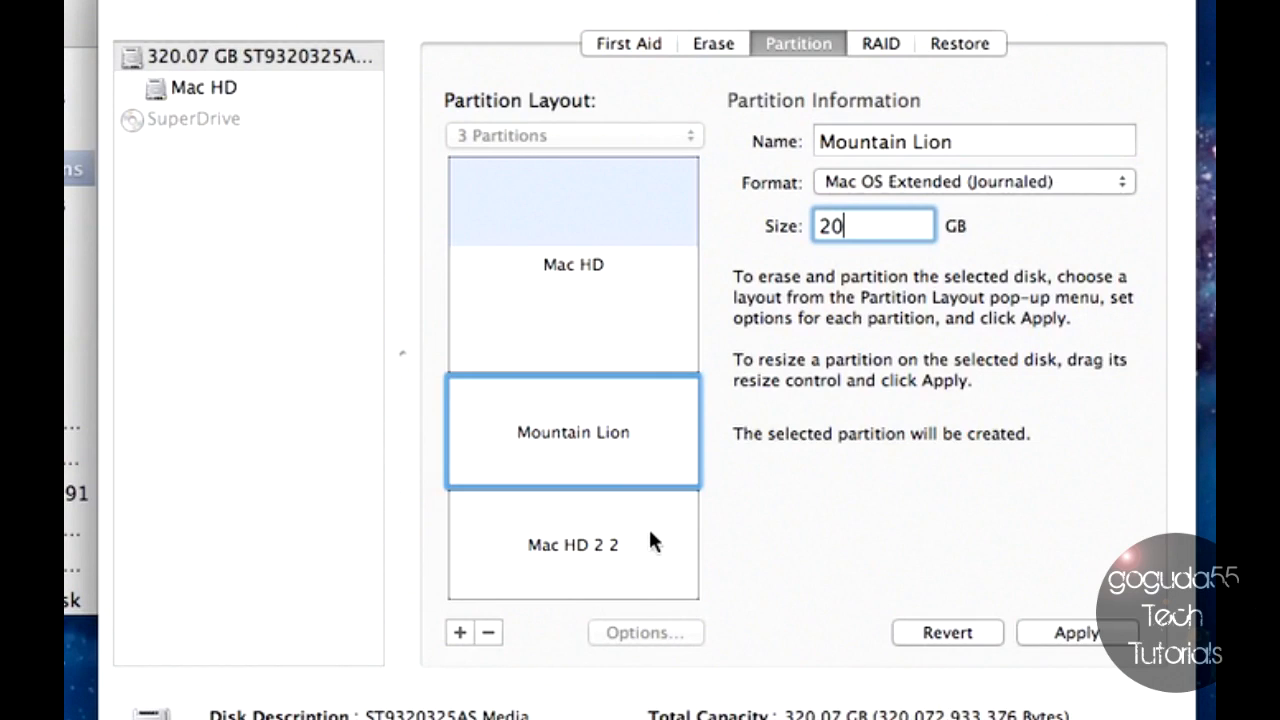
{"action": "mouse_move", "coordinate": [650, 540]}
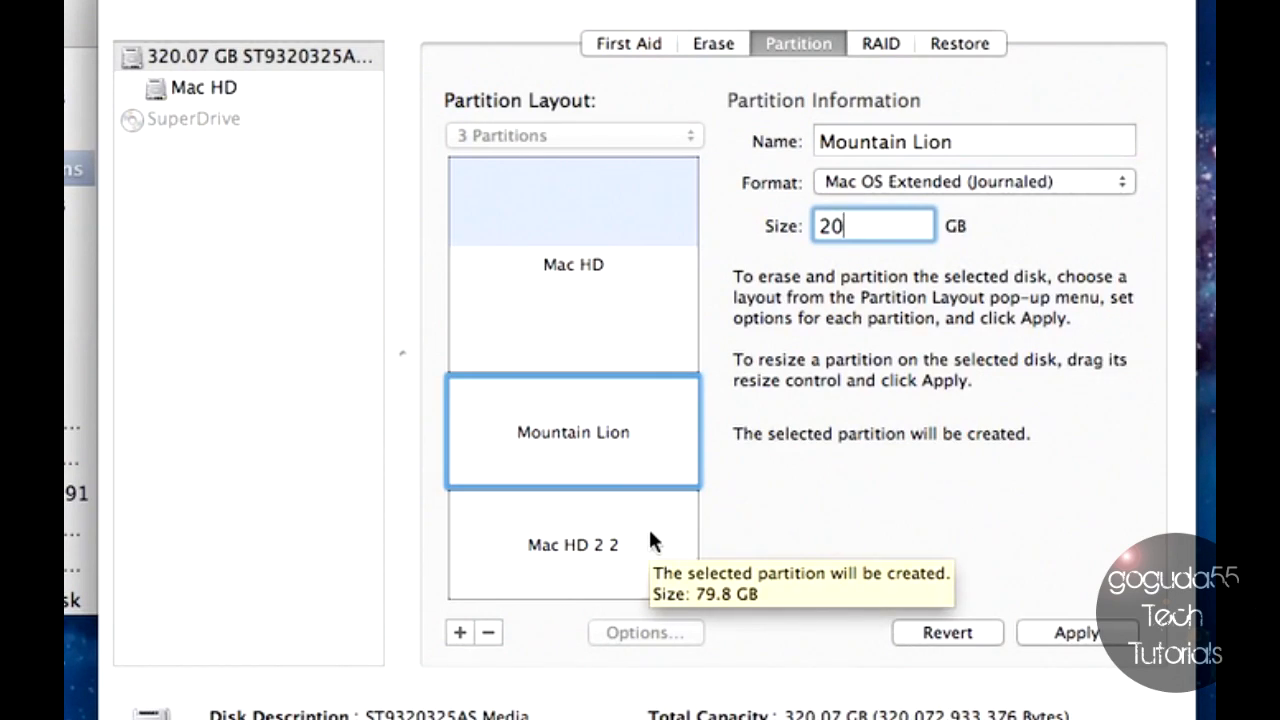
- Name the Mac HD 2 2 partition Installer with a 10 GB size
{"action": "left_click", "coordinate": [572, 544]}
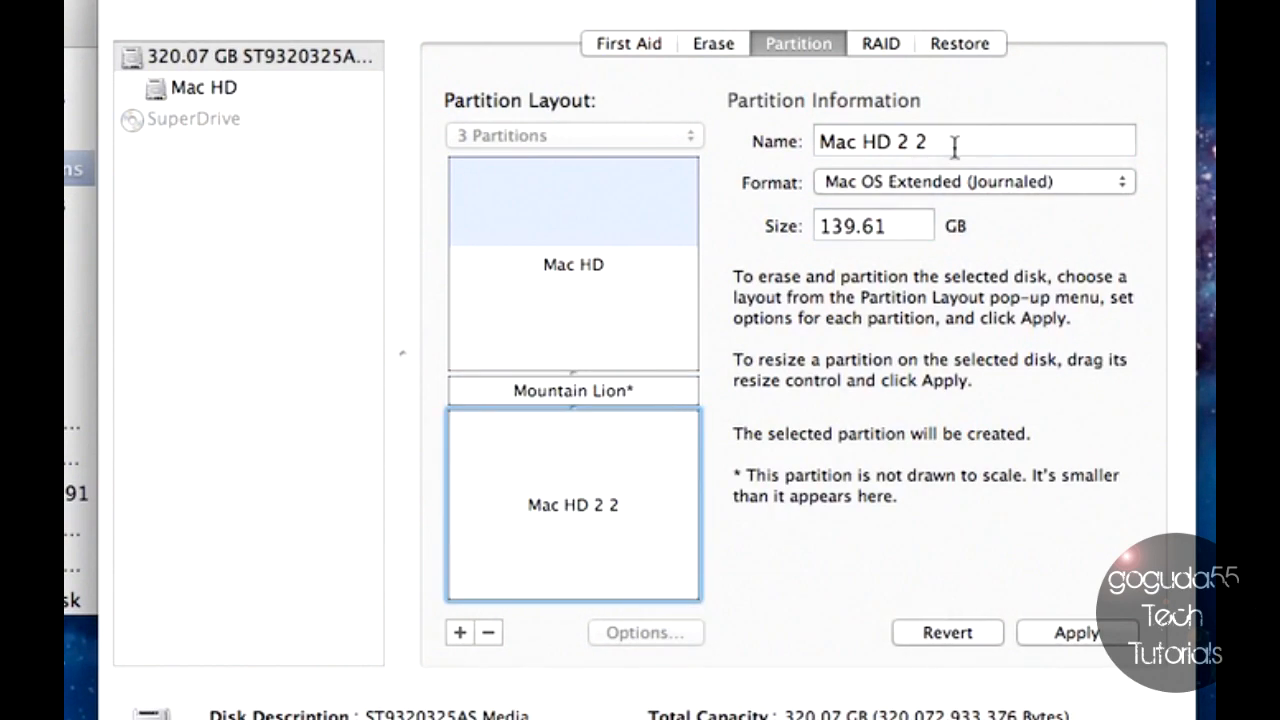
{"action": "type", "text": "Installer"}
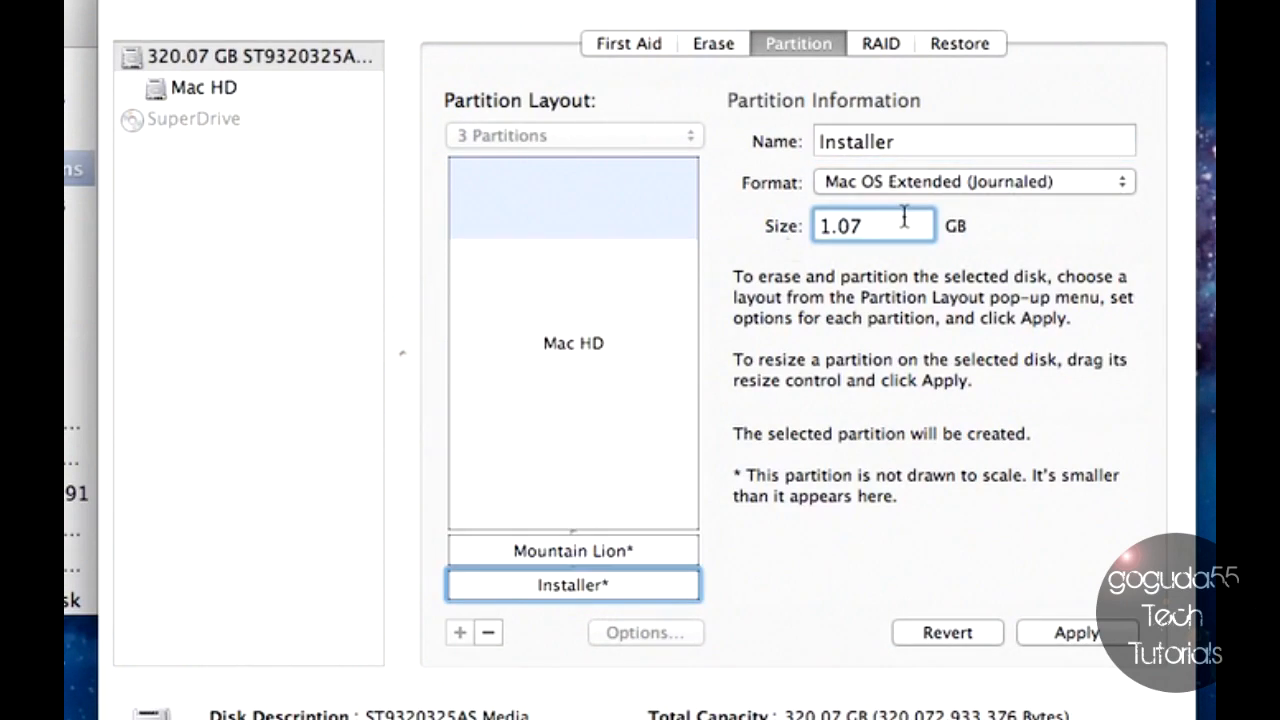
{"action": "type", "text": "10"}
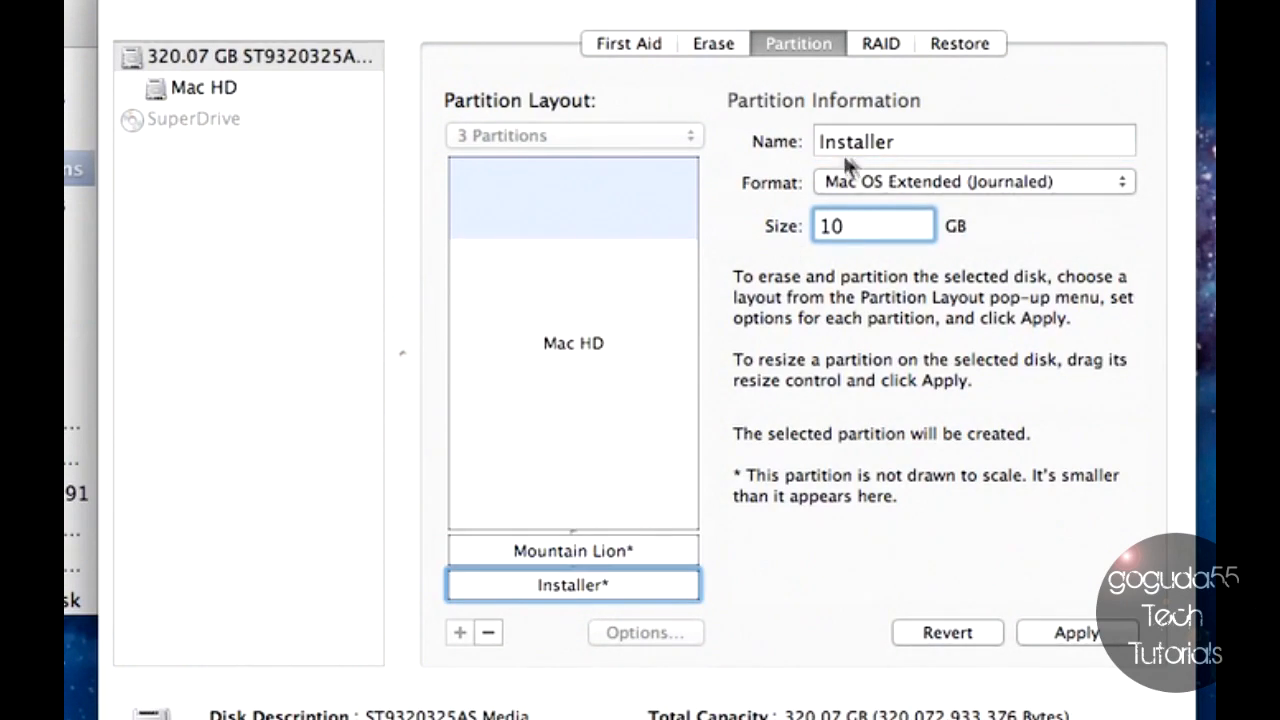
{"action": "mouse_move", "coordinate": [682, 540]}
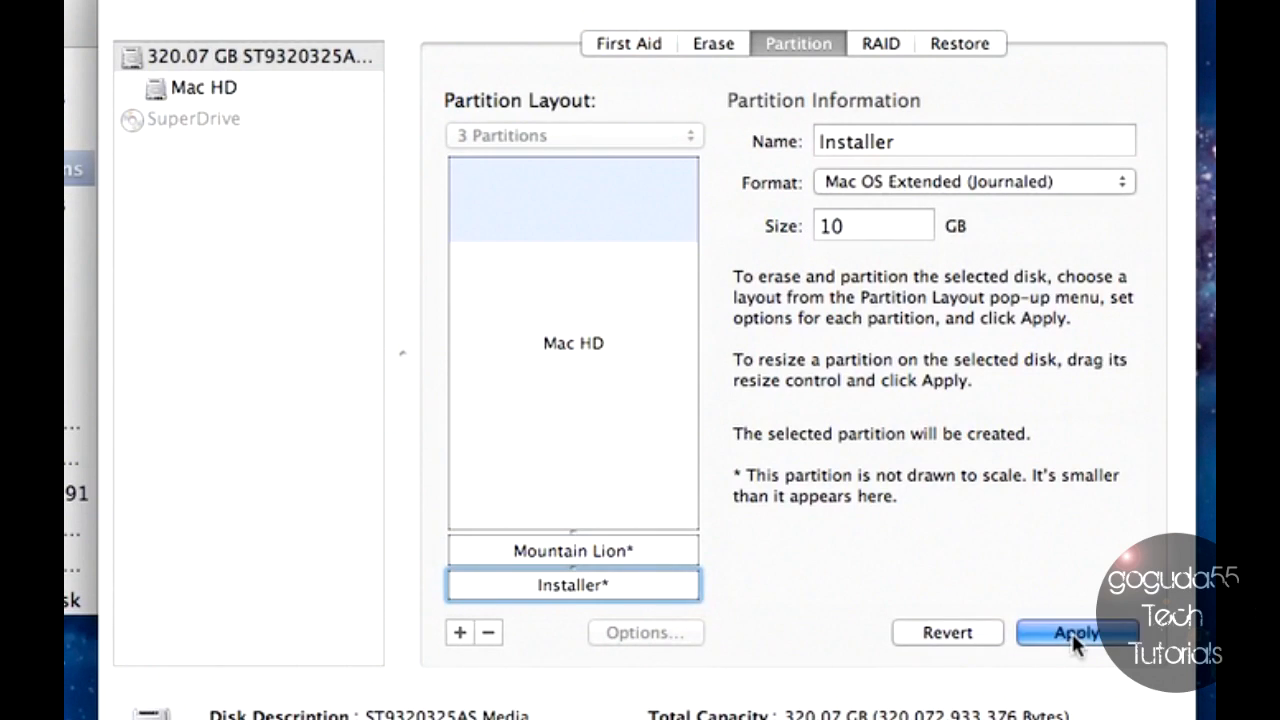
- Apply the layout, creating the Mountain Lion and Installer volumes on the disk
{"action": "left_click", "coordinate": [1076, 632]}
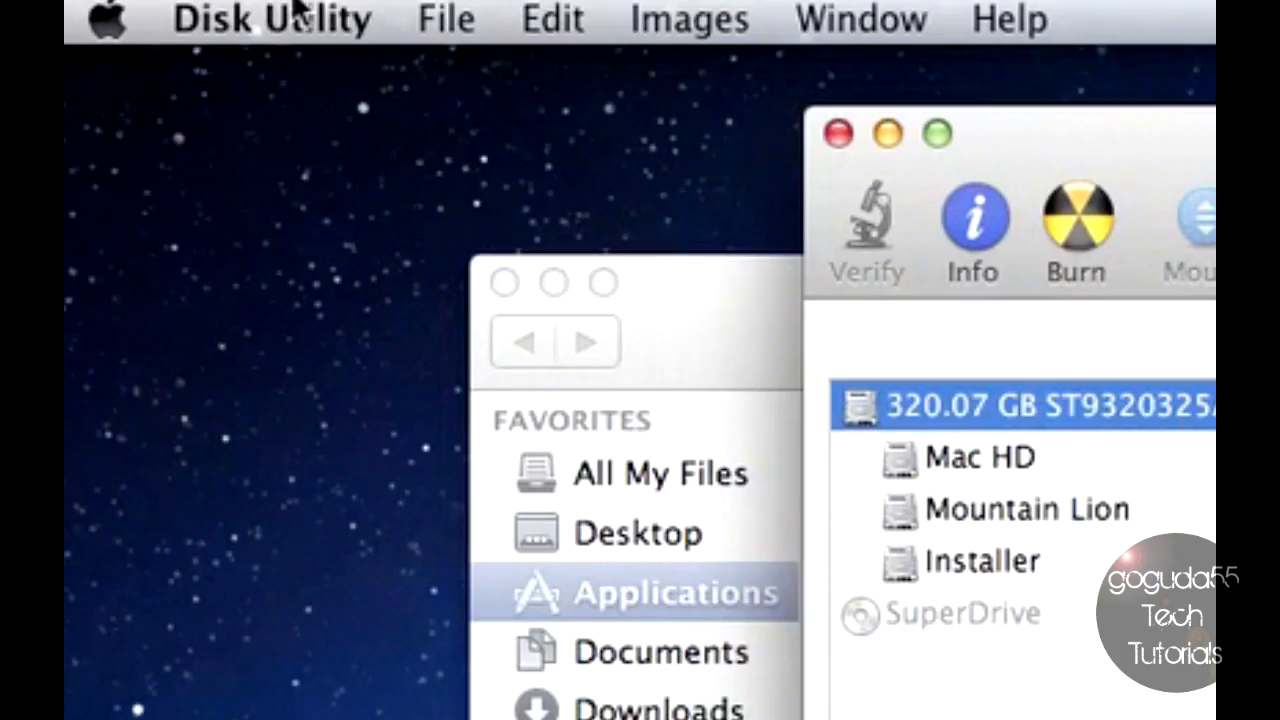
- Show the Applications folder holding Install OS X Mountain Lion and MLPostFactor
{"action": "left_click", "coordinate": [272, 20]}
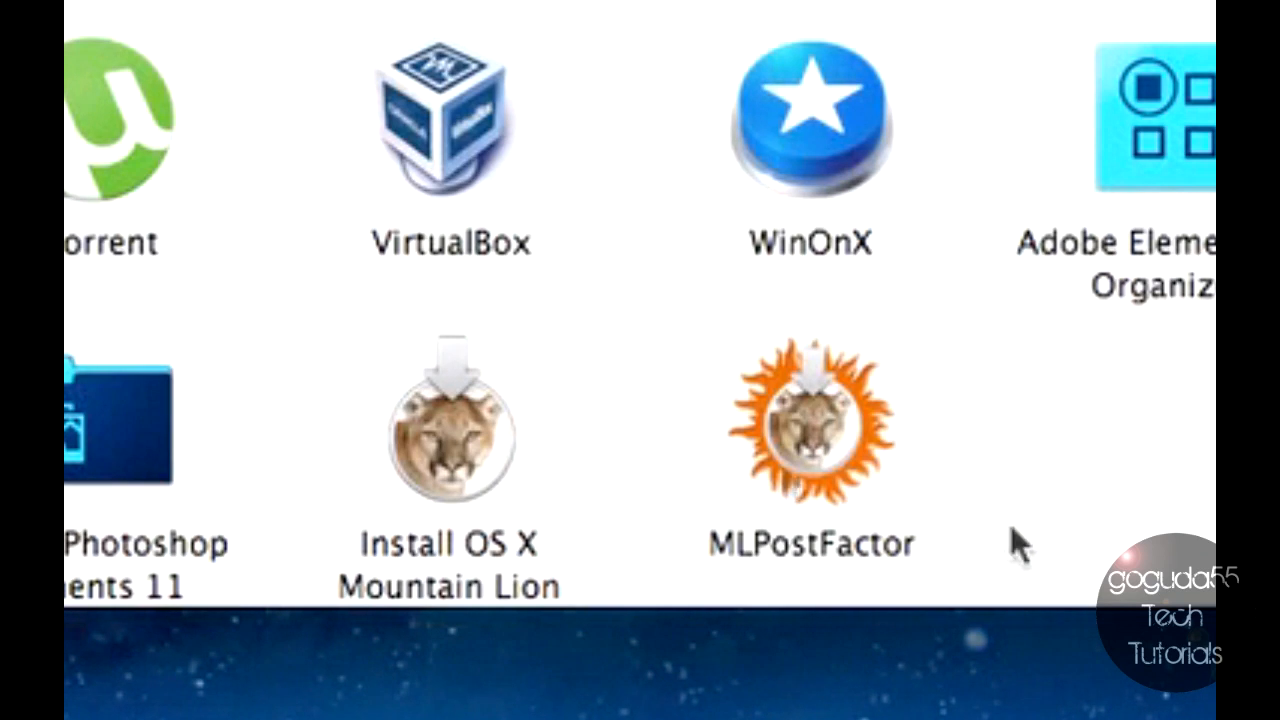
{"action": "mouse_move", "coordinate": [850, 424]}
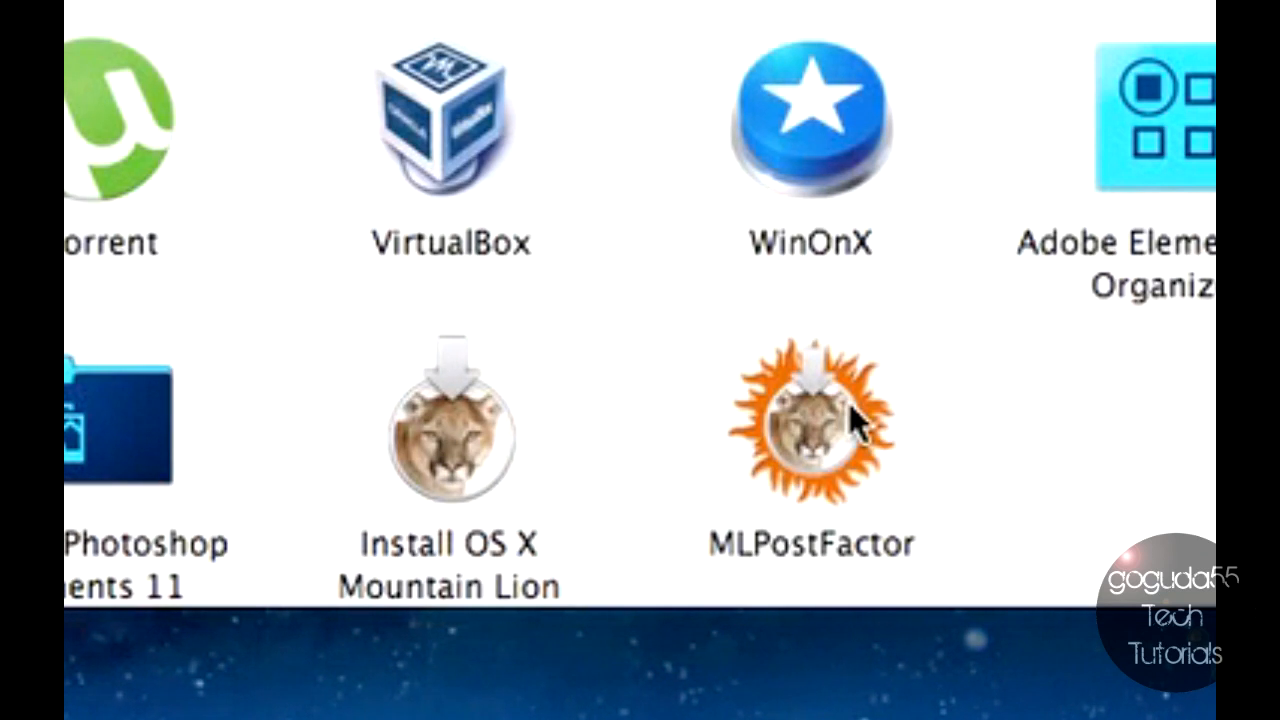
- Launch MLPostFactor, authorise it, and continue past its welcome and requirements pages
{"action": "double_click", "coordinate": [810, 430]}
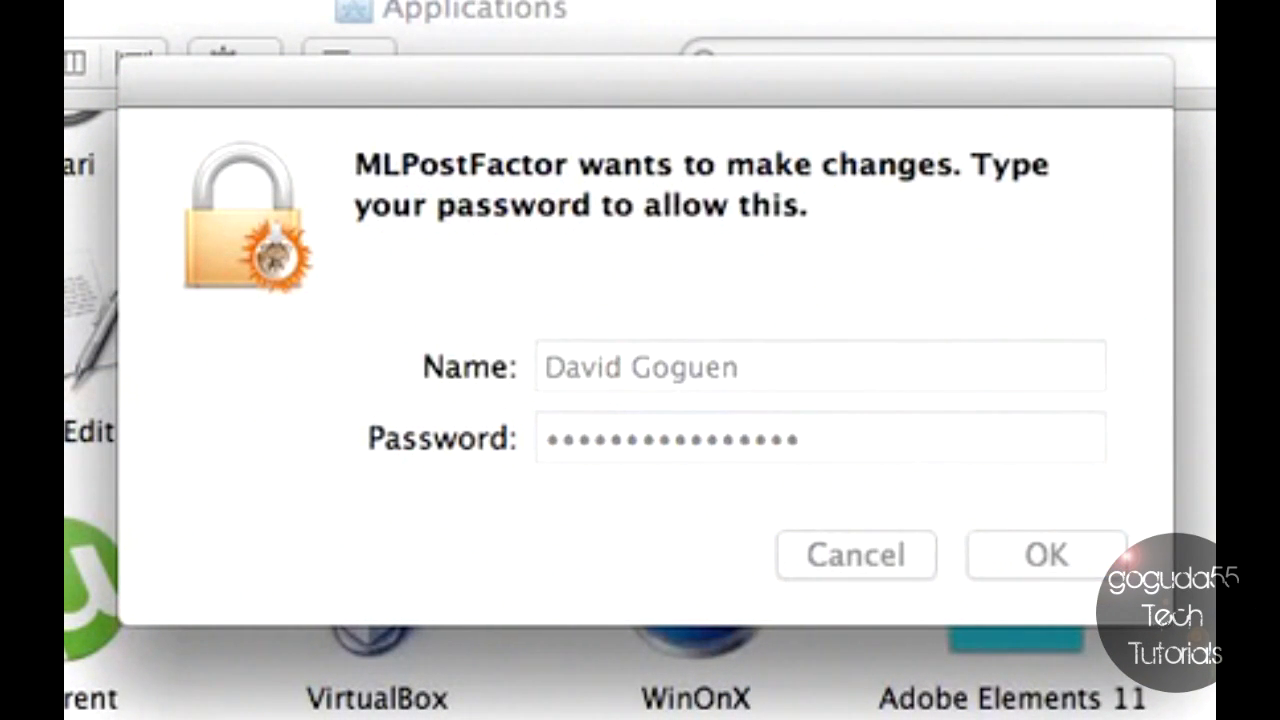
{"action": "left_click", "coordinate": [1044, 554]}
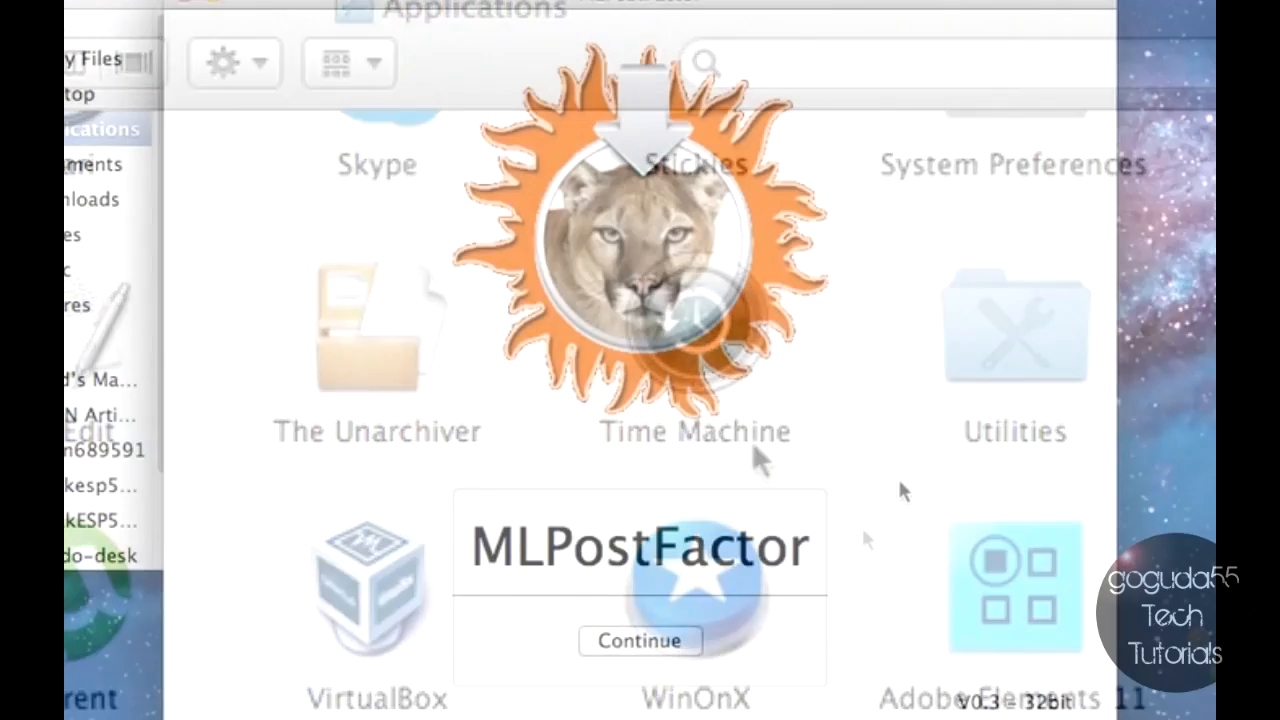
{"action": "left_click", "coordinate": [640, 640]}
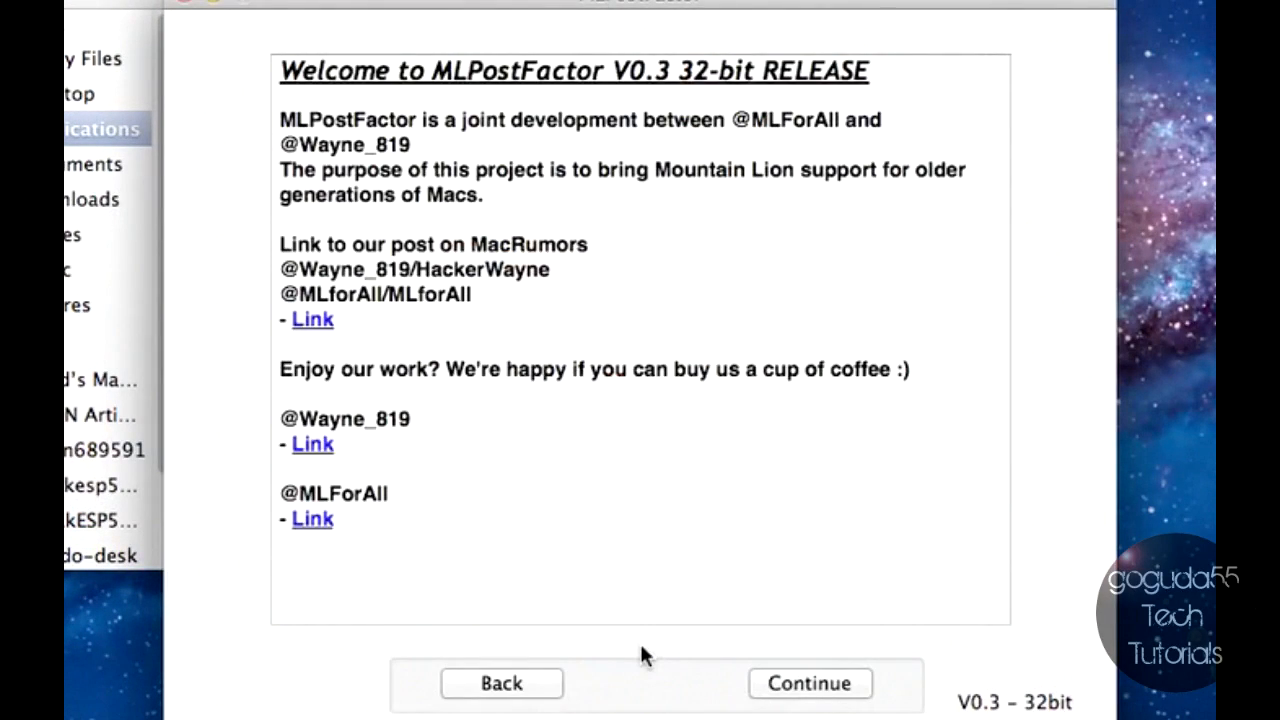
{"action": "left_click", "coordinate": [808, 684]}
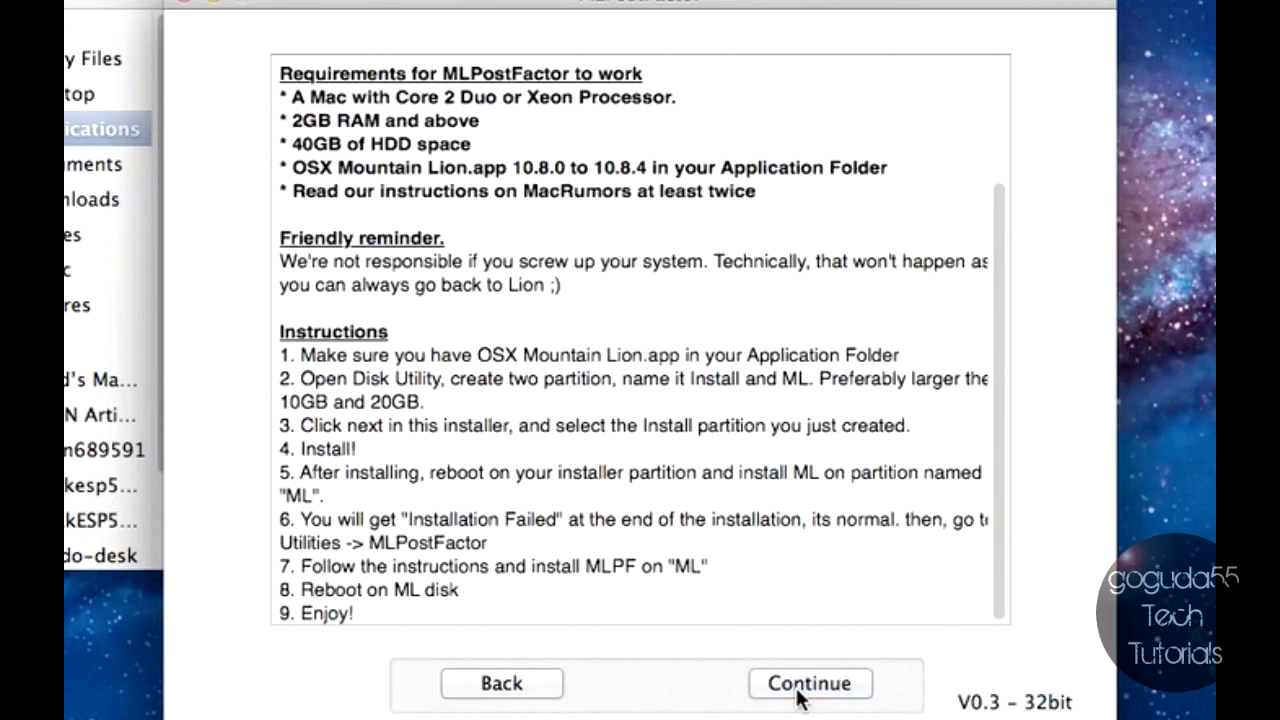
{"action": "left_click", "coordinate": [808, 684]}
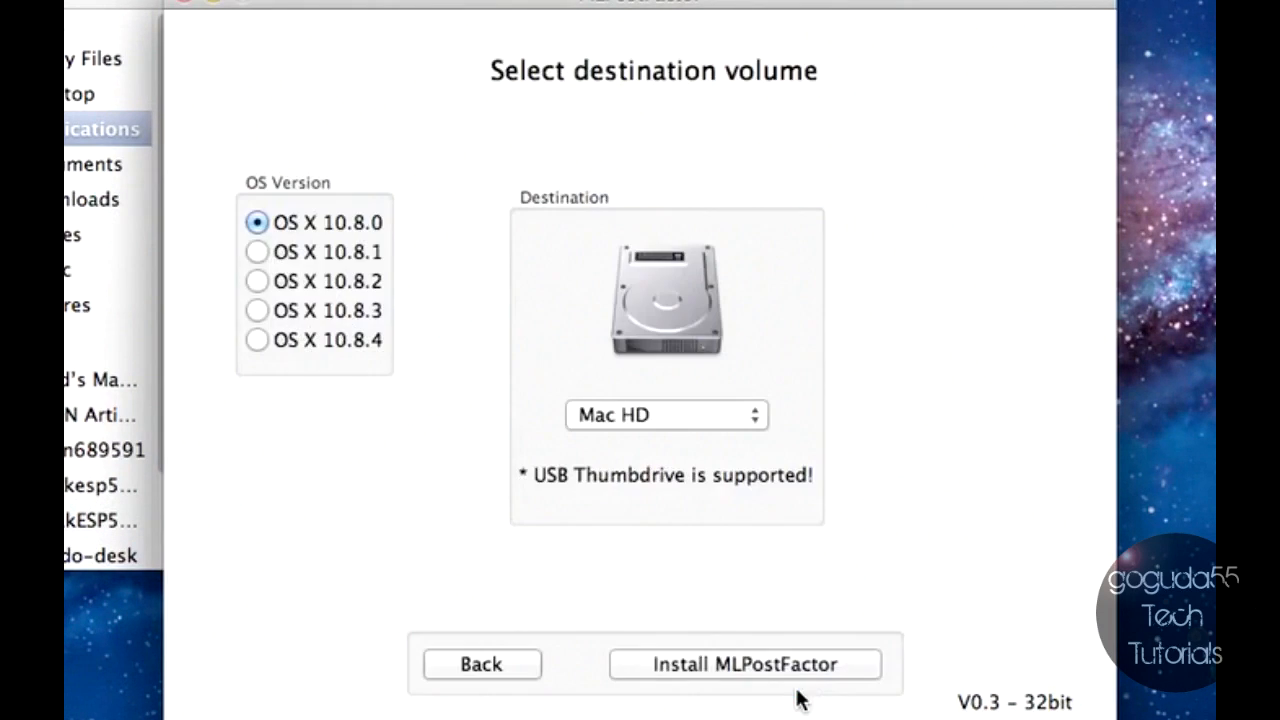
{"action": "mouse_move", "coordinate": [418, 274]}
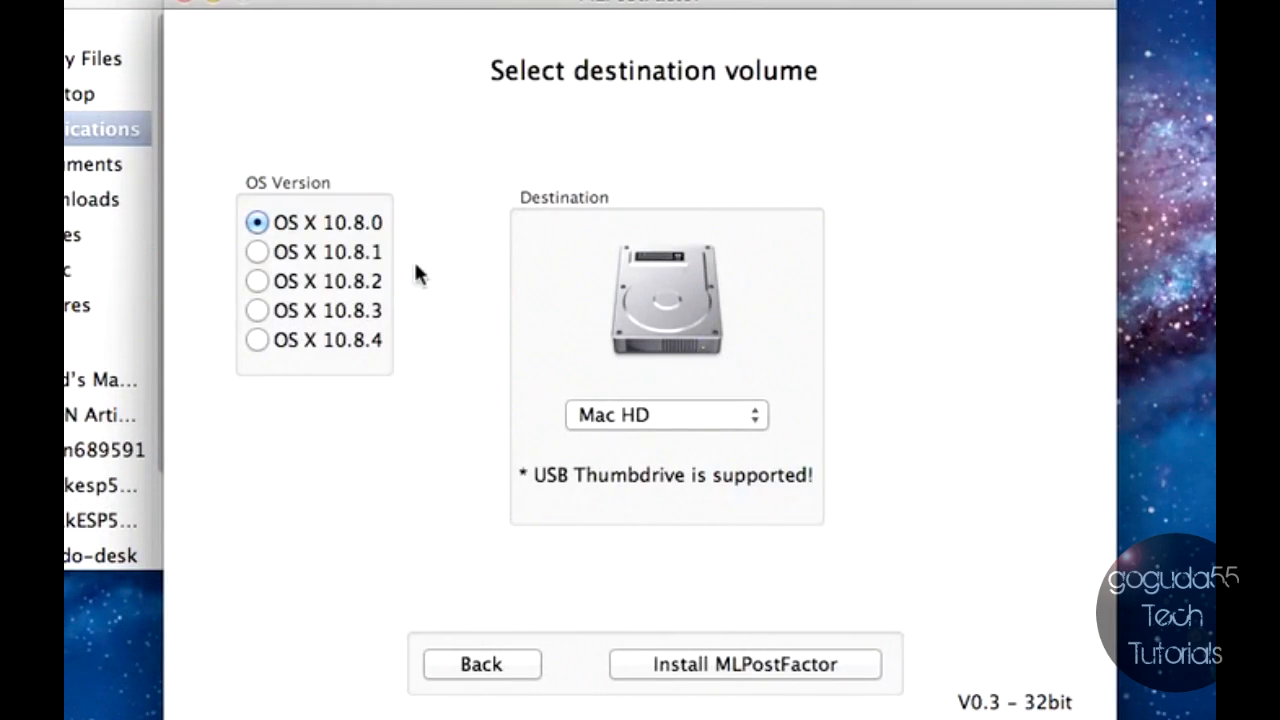
{"action": "mouse_move", "coordinate": [430, 268]}
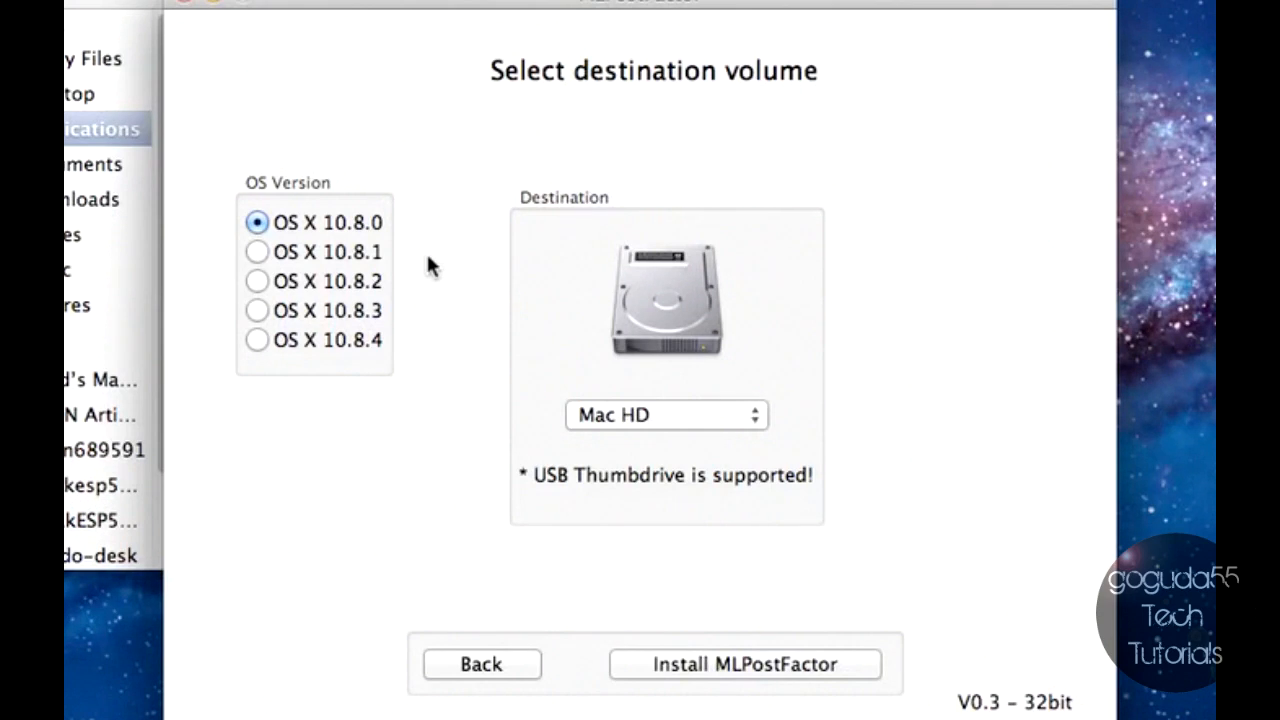
- Install the OS X 10.8.4 patch onto the Installer volume
{"action": "left_click", "coordinate": [256, 340]}
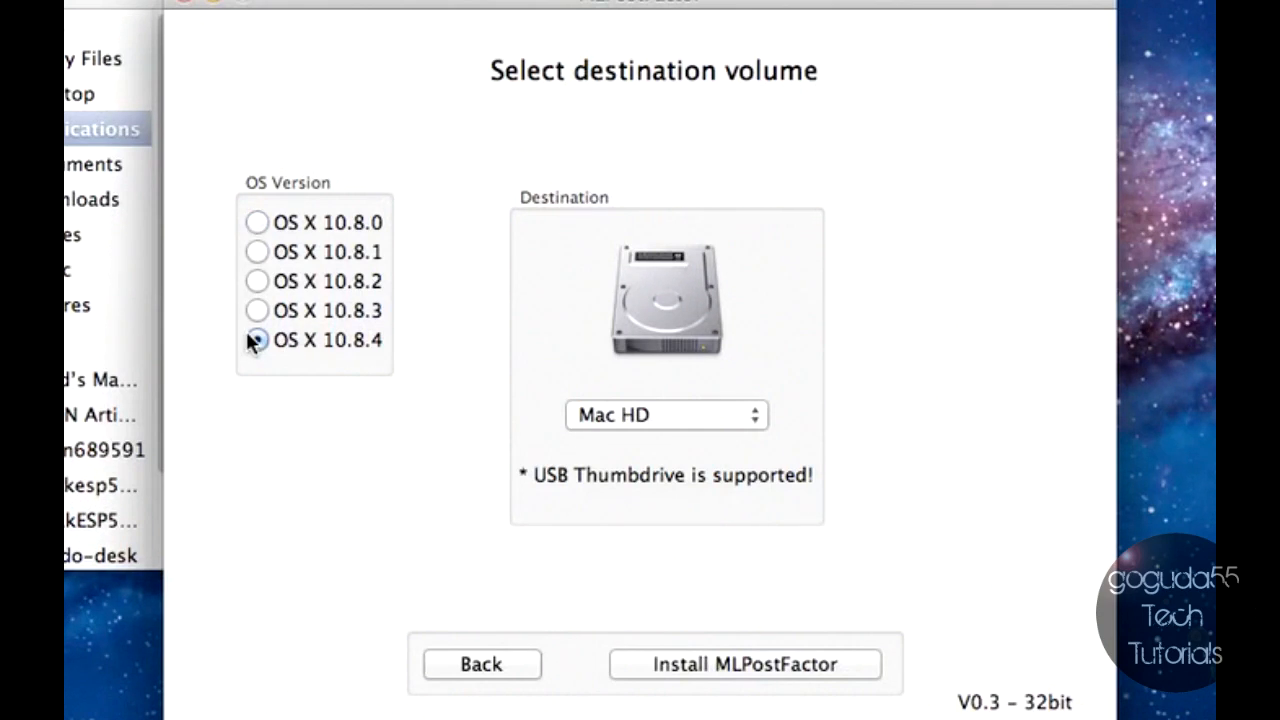
{"action": "left_click", "coordinate": [666, 414]}
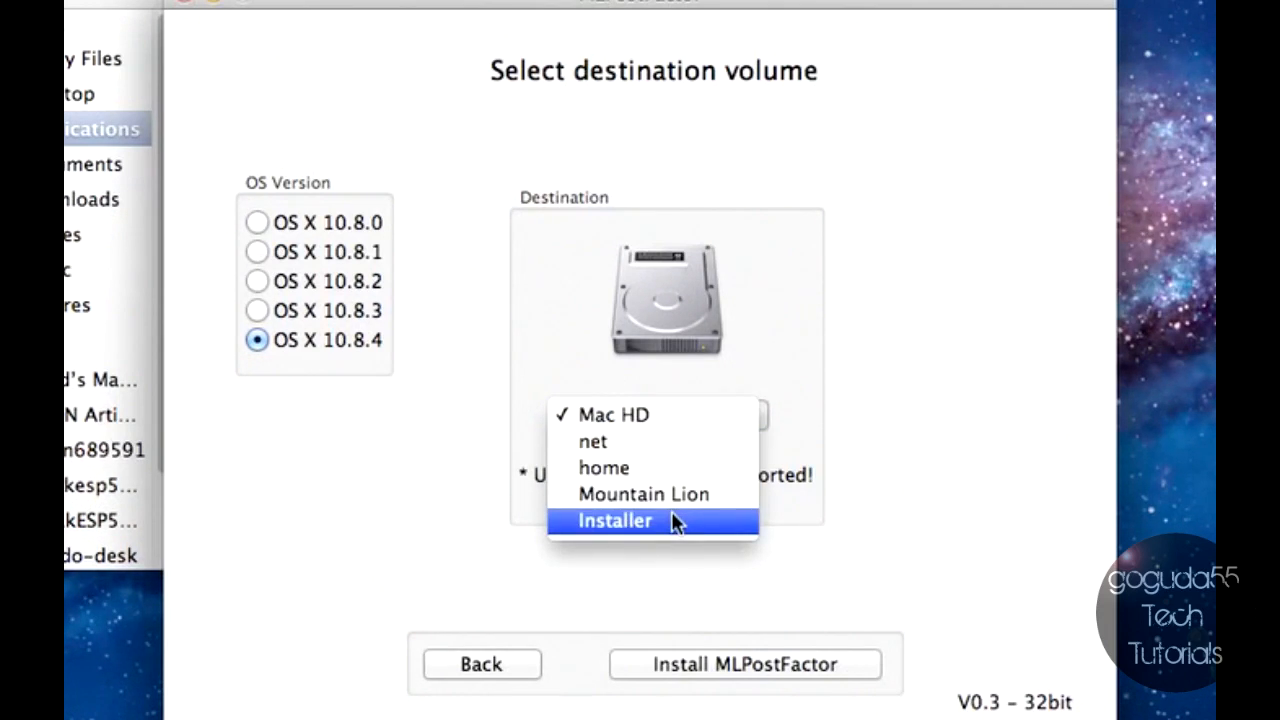
{"action": "left_click", "coordinate": [614, 520]}
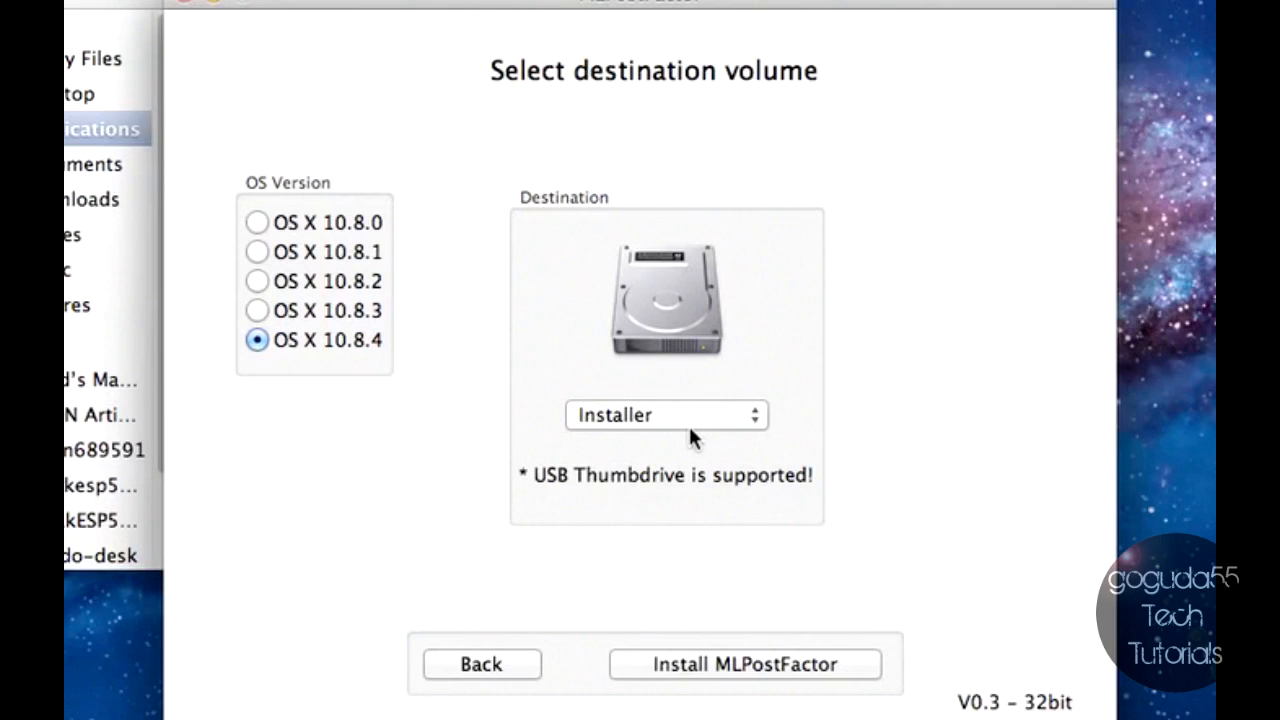
{"action": "mouse_move", "coordinate": [710, 678]}
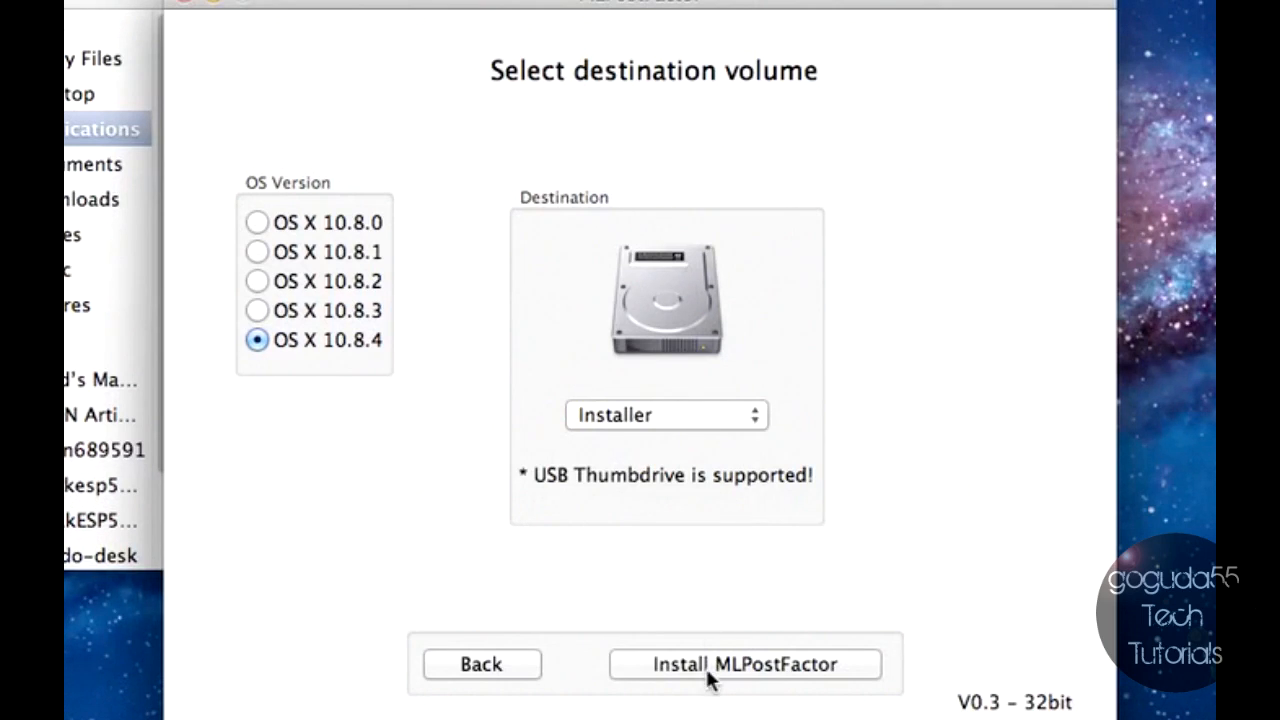
{"action": "left_click", "coordinate": [748, 664]}
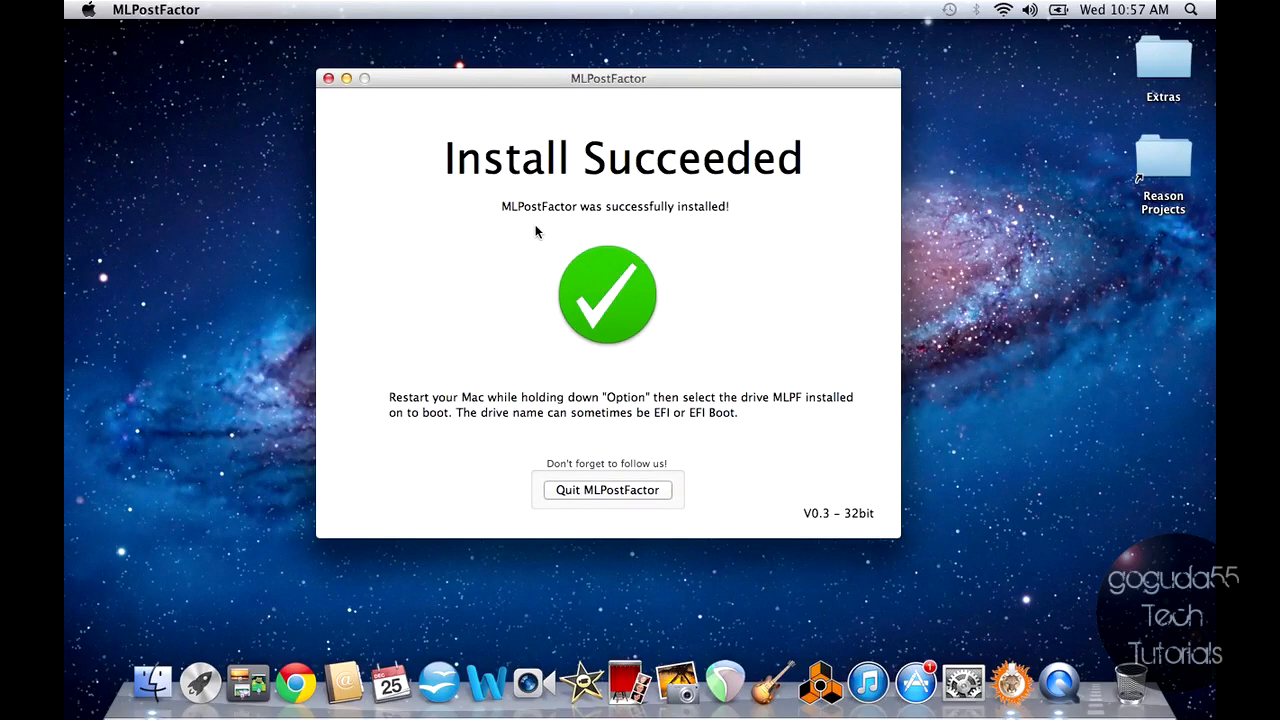
{"action": "mouse_move", "coordinate": [604, 500]}
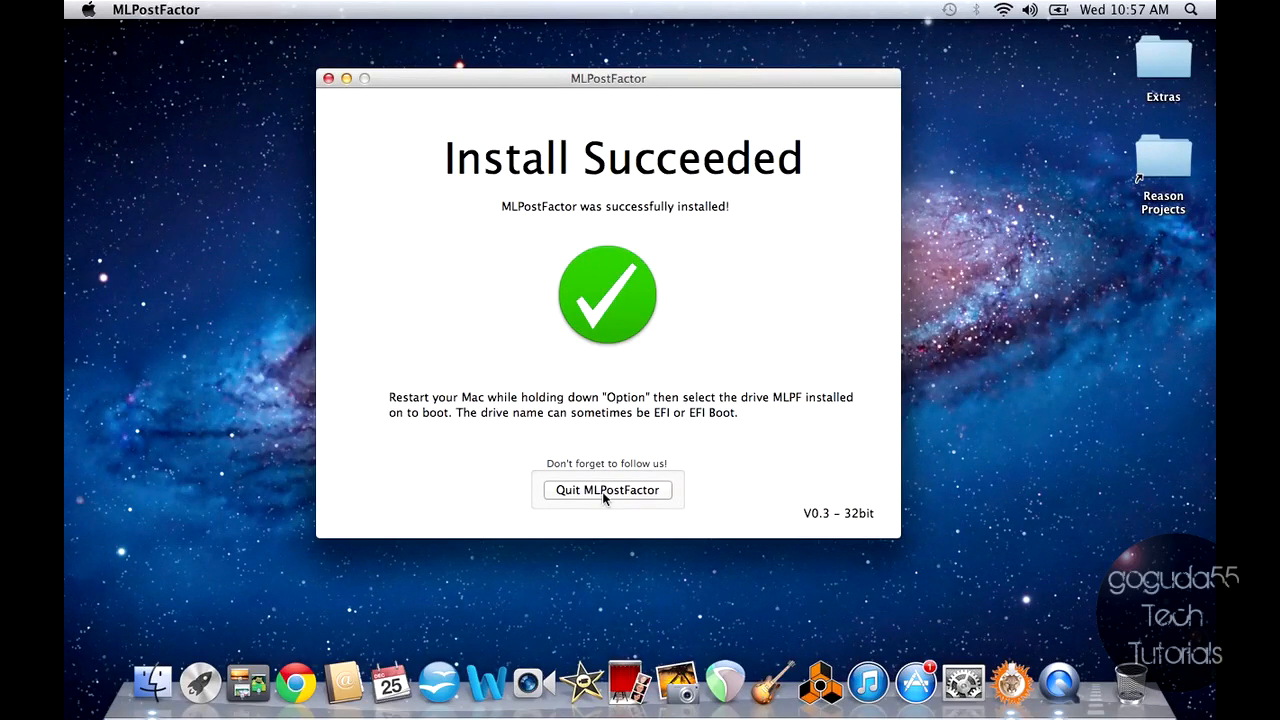
- Quit MLPostFactor after its successful install onto Installer
{"action": "left_click", "coordinate": [608, 488]}
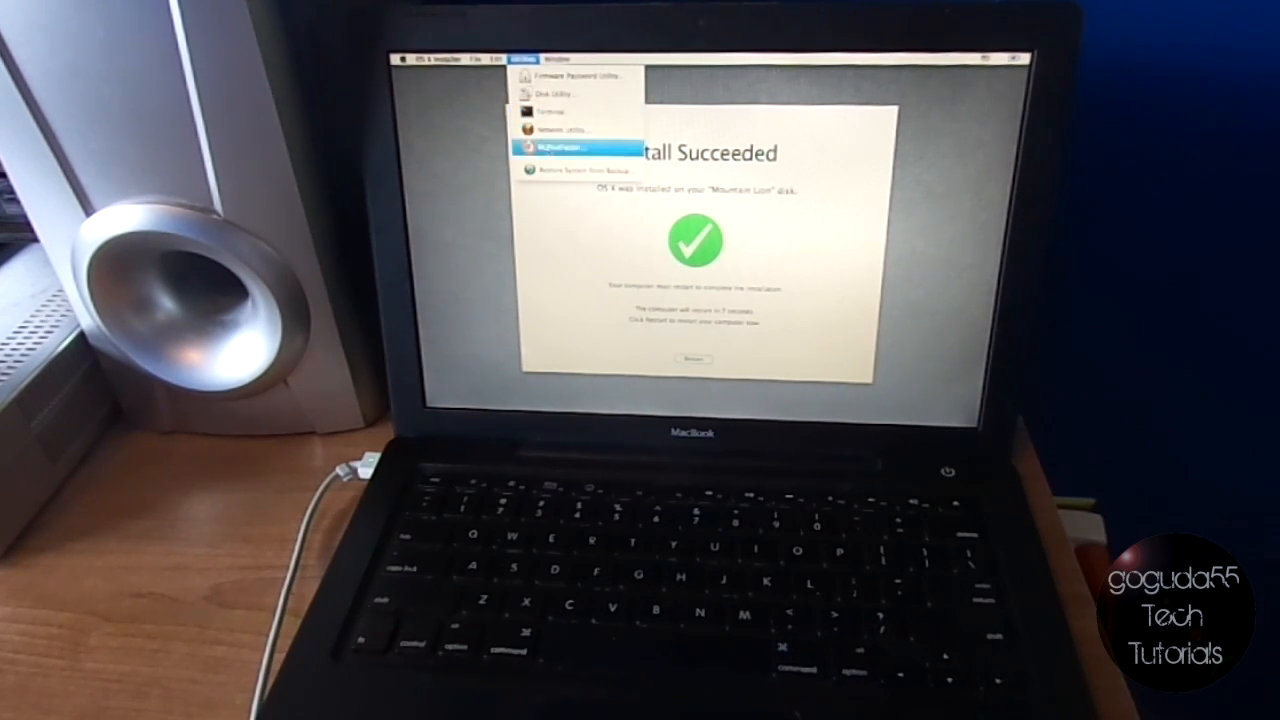
- Launch MLPostFactor from the OS X Installer's Utilities menu
{"action": "left_click", "coordinate": [552, 148]}
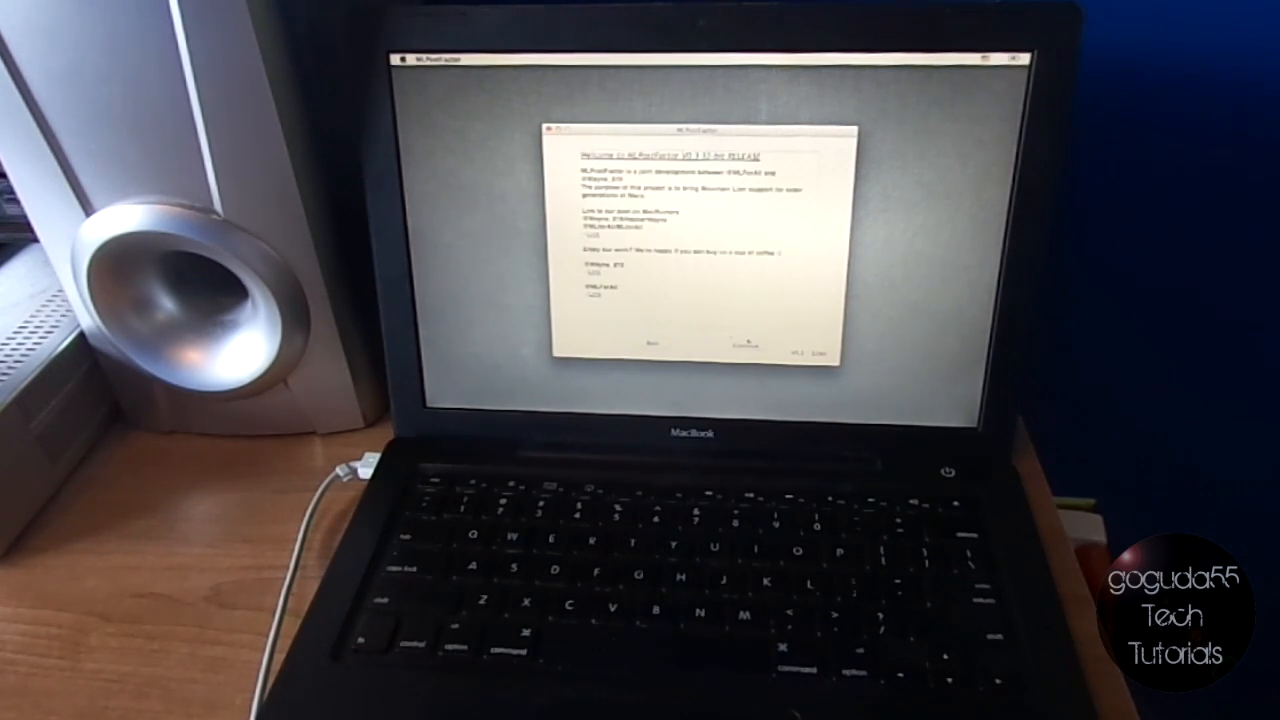
- Continue through MLPostFactor's pages onto the ML volume, then check the booted Mac via the Apple menu
{"action": "left_click", "coordinate": [740, 344]}
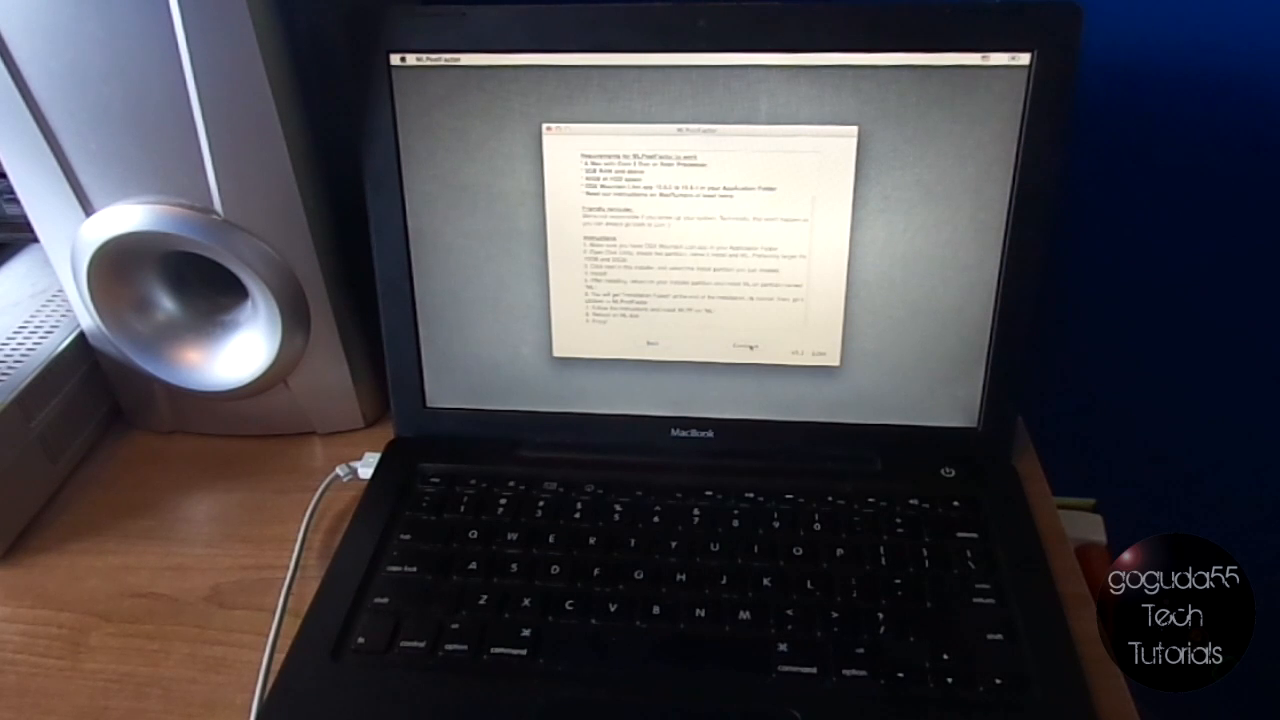
{"action": "left_click", "coordinate": [736, 344]}
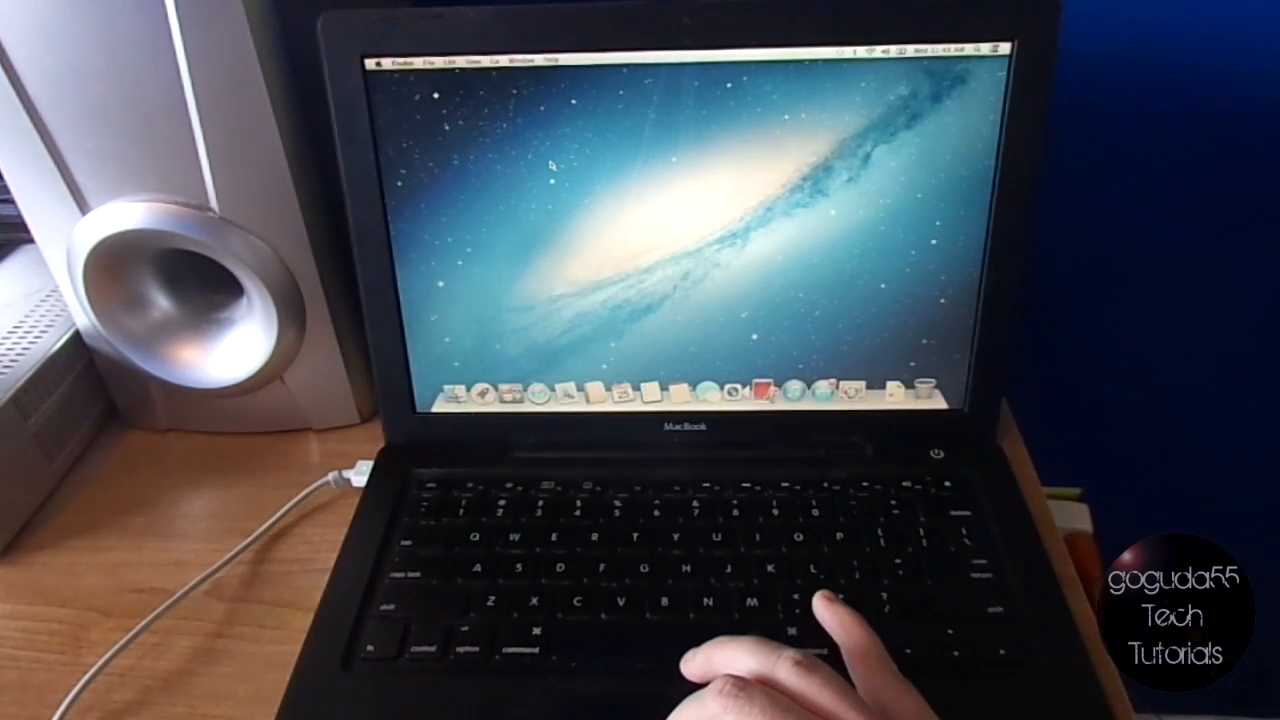
{"action": "left_click", "coordinate": [388, 56]}
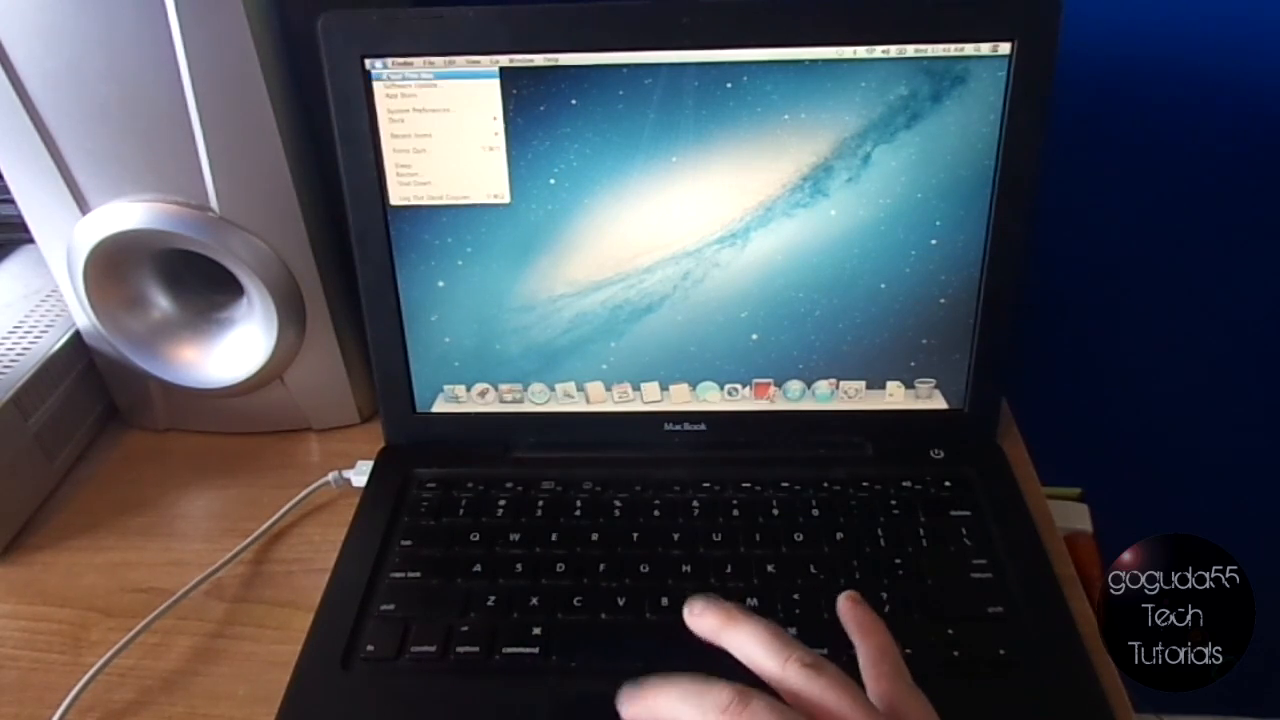